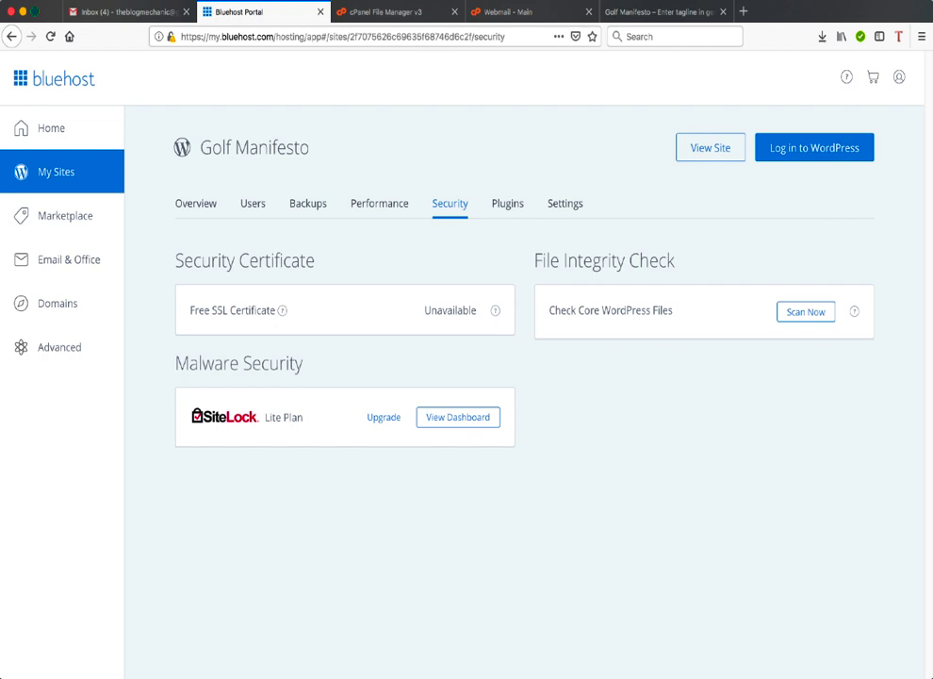
{"action": "mouse_move", "coordinate": [427, 313]}
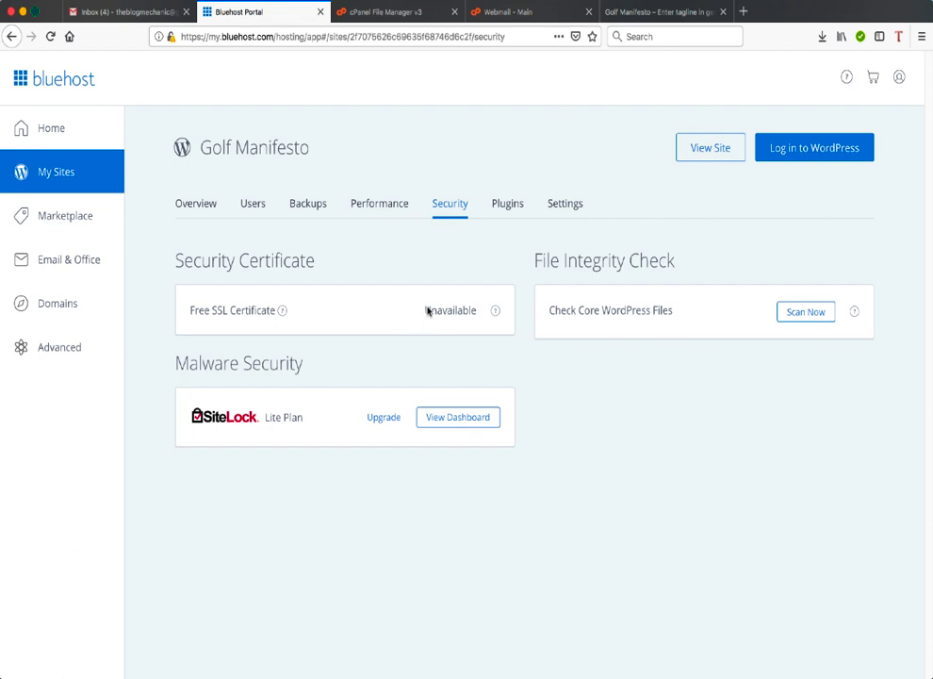
Reopen the Golf Manifesto site's Security page from My Sites via Manage Site
{"action": "double_click", "coordinate": [451, 309]}
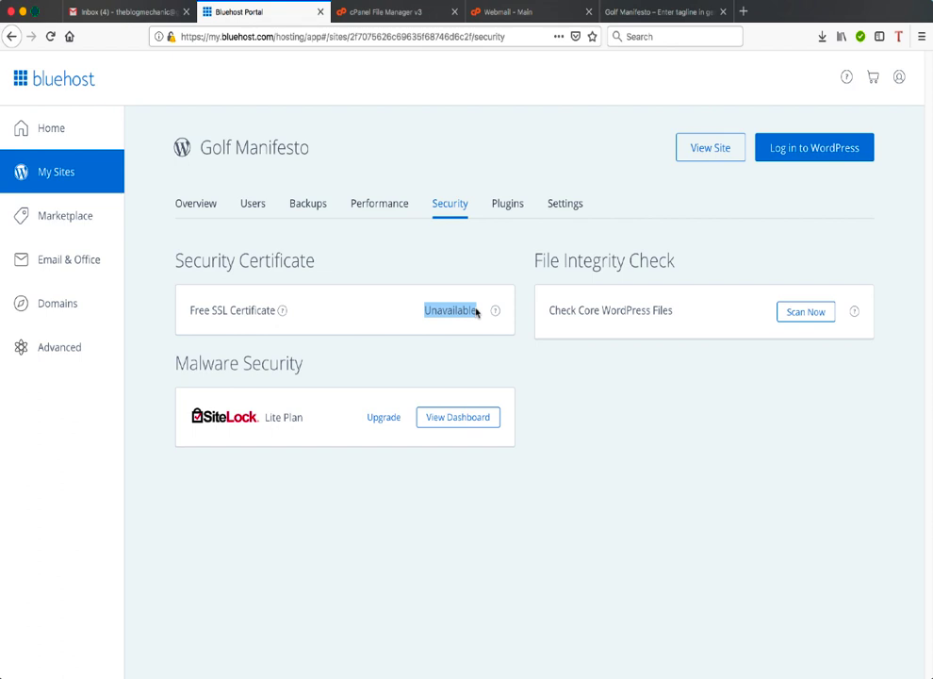
{"action": "mouse_move", "coordinate": [57, 172]}
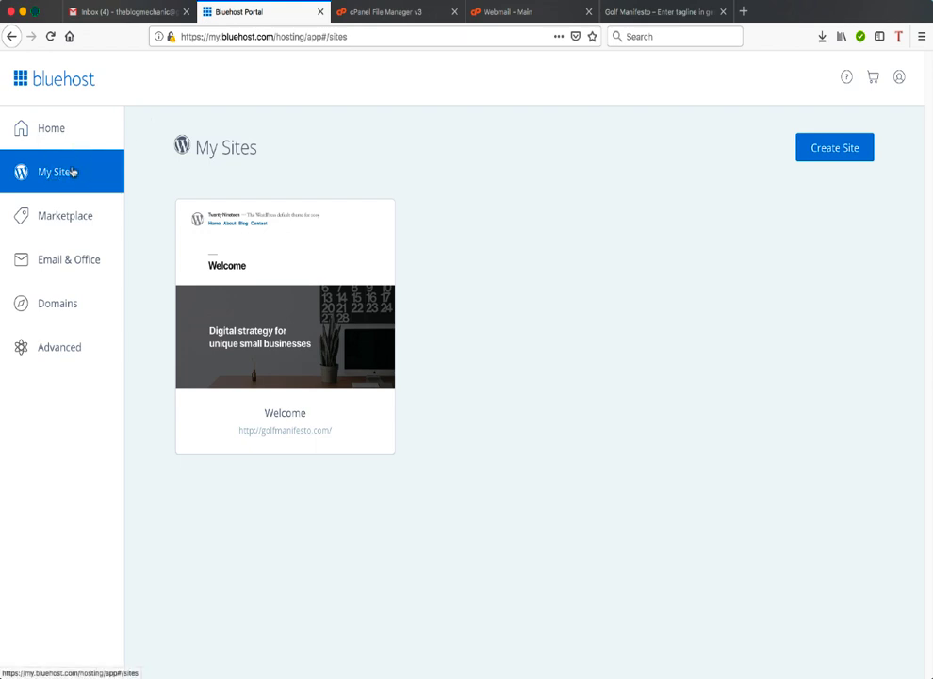
{"action": "mouse_move", "coordinate": [147, 207]}
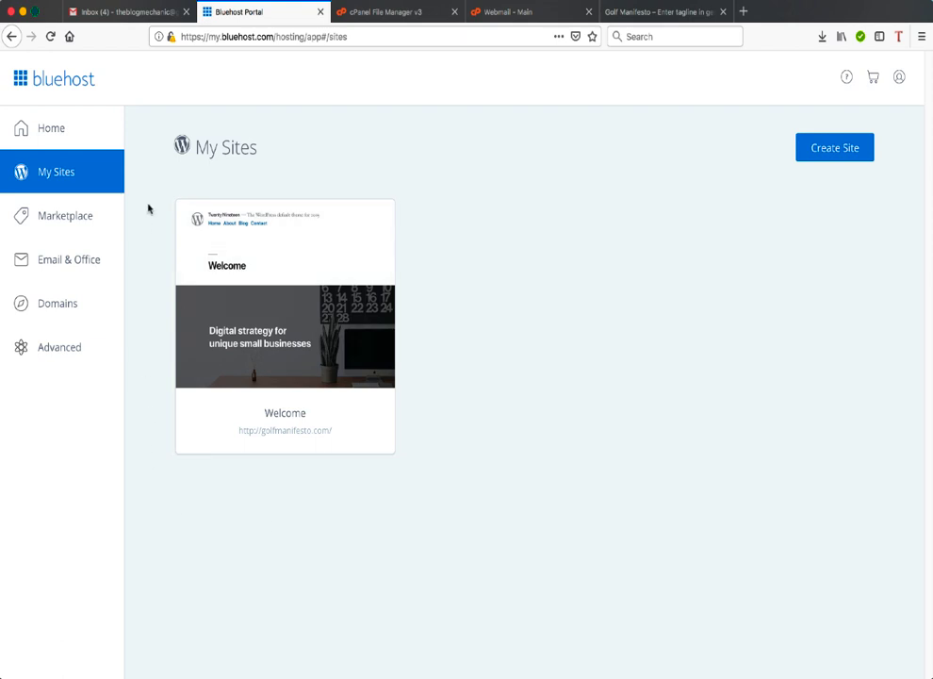
{"action": "mouse_move", "coordinate": [456, 453]}
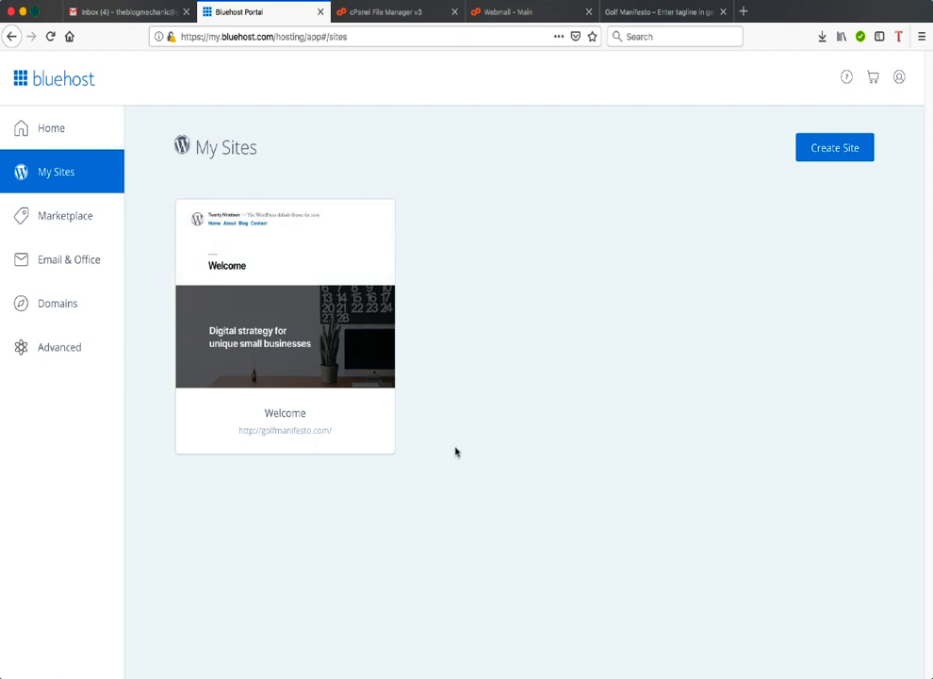
{"action": "mouse_move", "coordinate": [311, 362]}
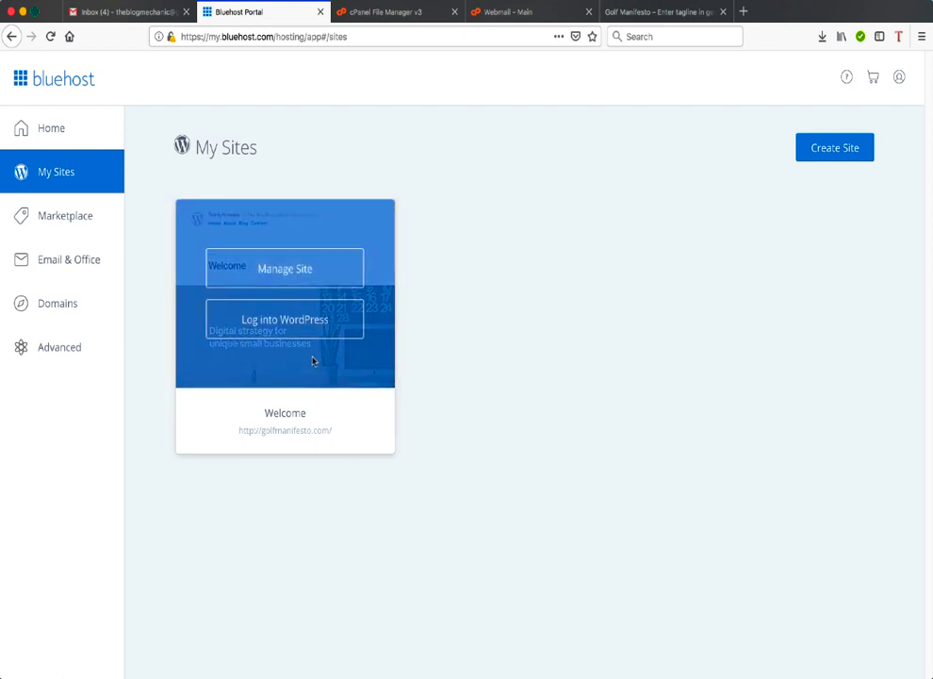
{"action": "left_click", "coordinate": [284, 268]}
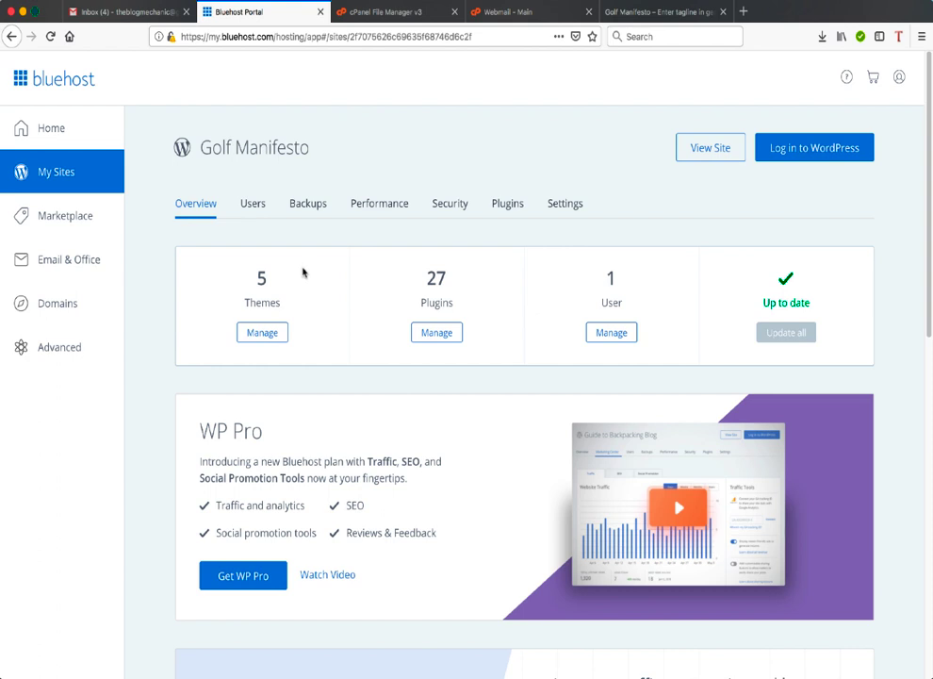
{"action": "left_click", "coordinate": [449, 204]}
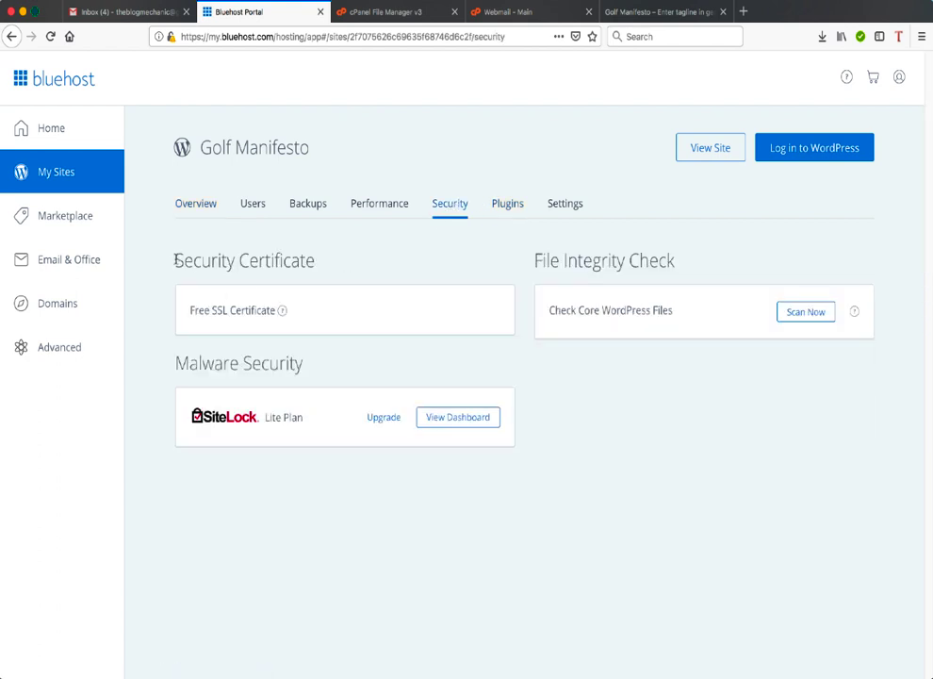
Show the 'What's up with SSL?' explanation for the Unavailable free SSL certificate
{"action": "double_click", "coordinate": [245, 260]}
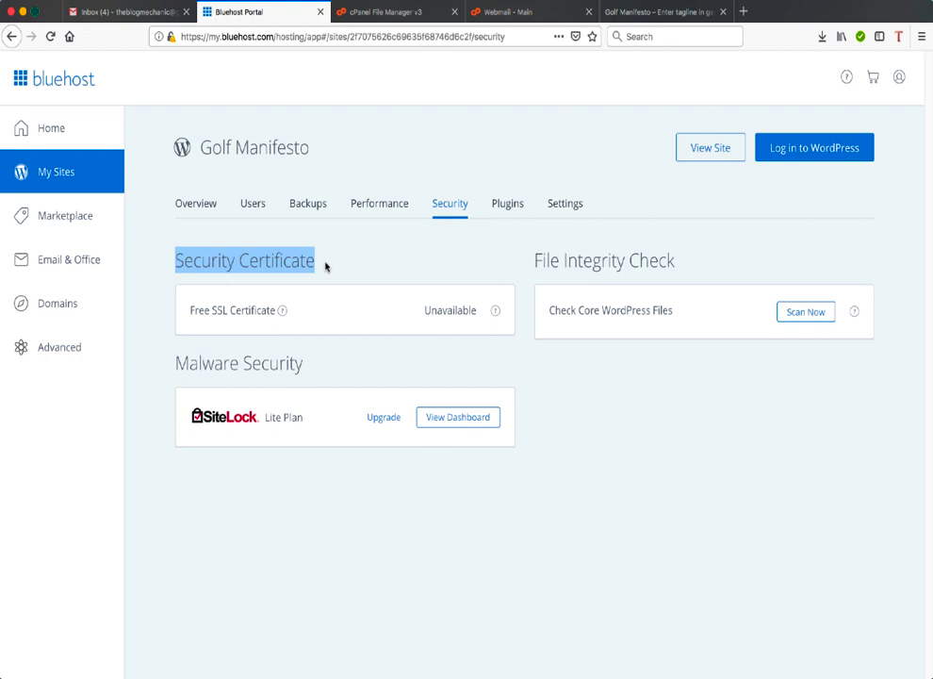
{"action": "mouse_move", "coordinate": [470, 311]}
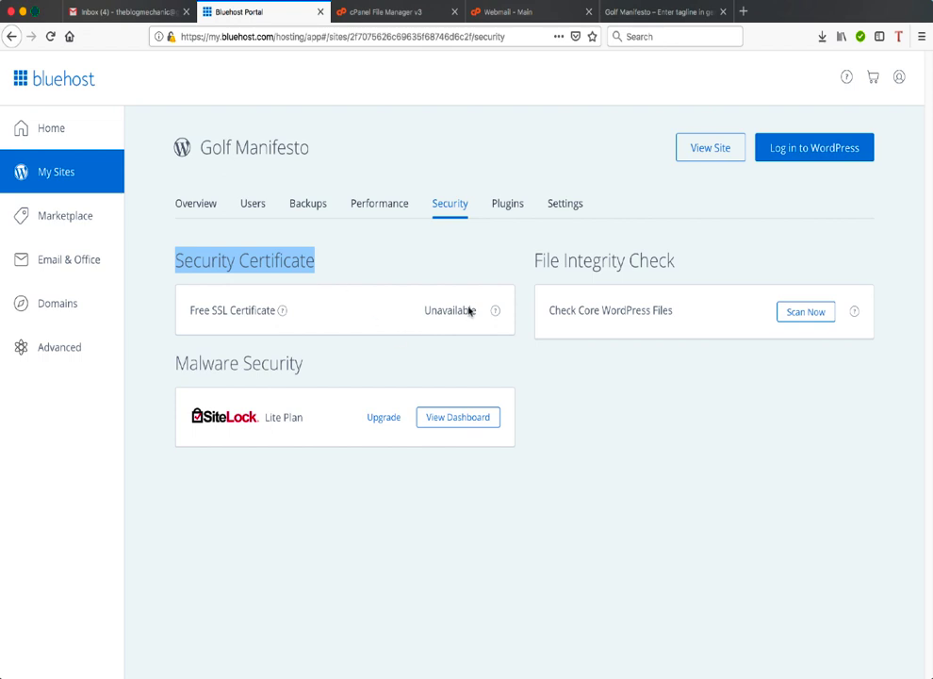
{"action": "mouse_move", "coordinate": [468, 320]}
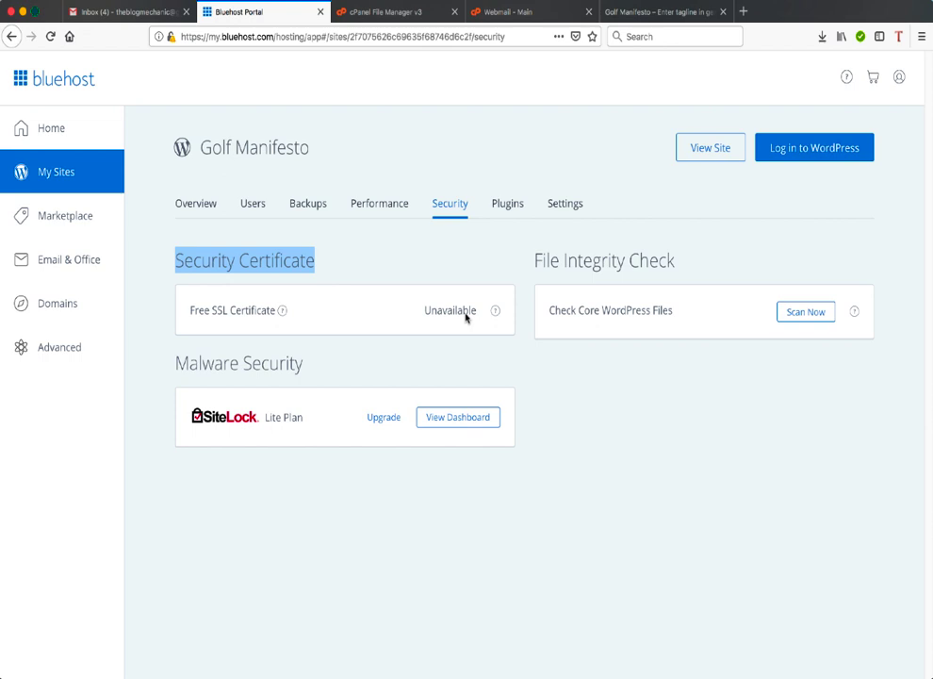
{"action": "mouse_move", "coordinate": [420, 317]}
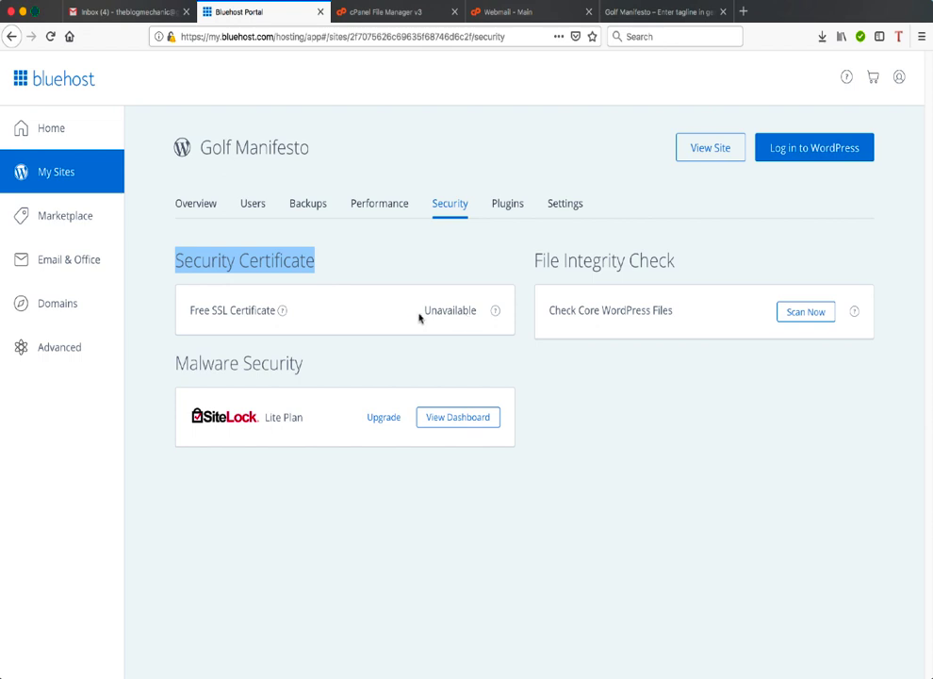
{"action": "mouse_move", "coordinate": [426, 313]}
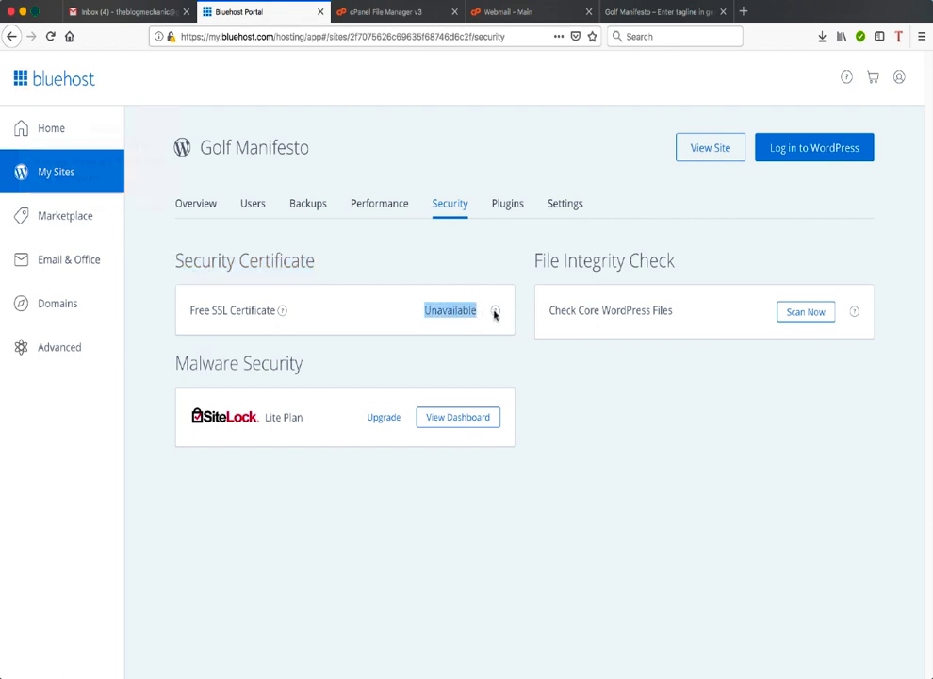
{"action": "left_click", "coordinate": [494, 311]}
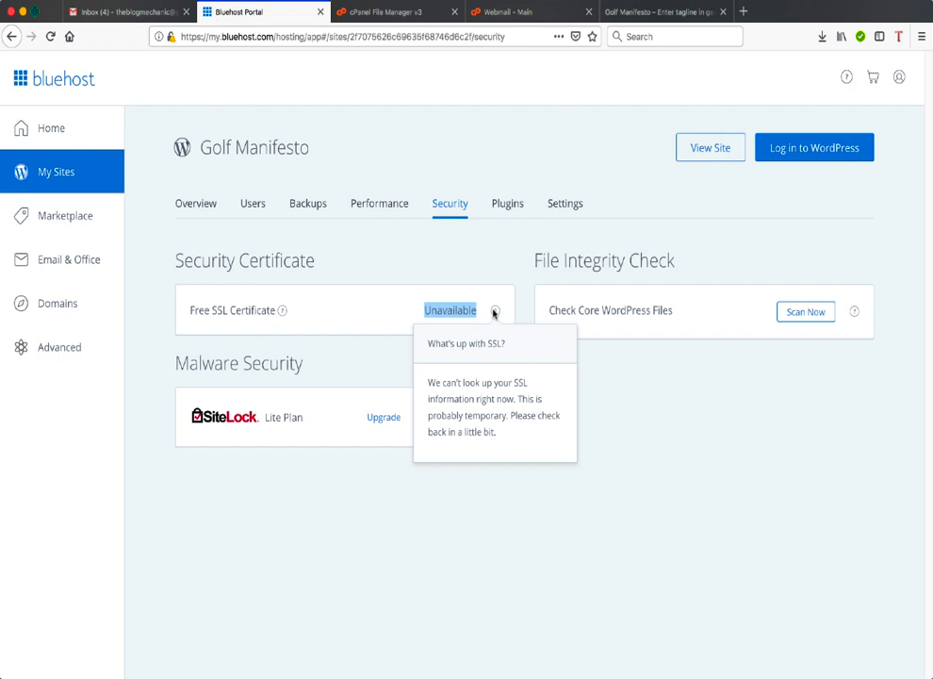
{"action": "mouse_move", "coordinate": [430, 385]}
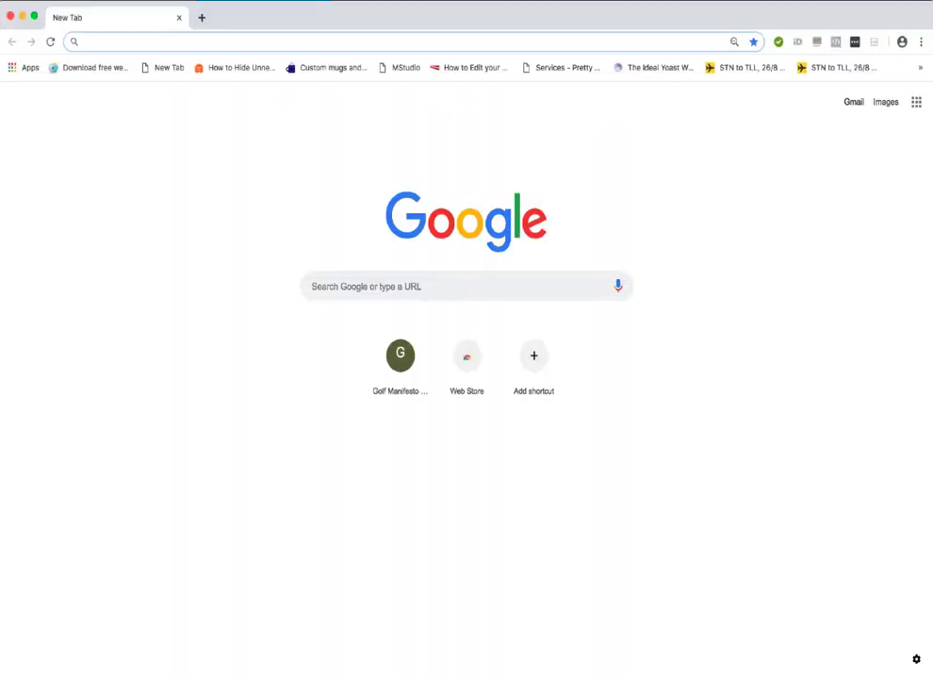
{"action": "type", "text": "www.golfmanifesto.com"}
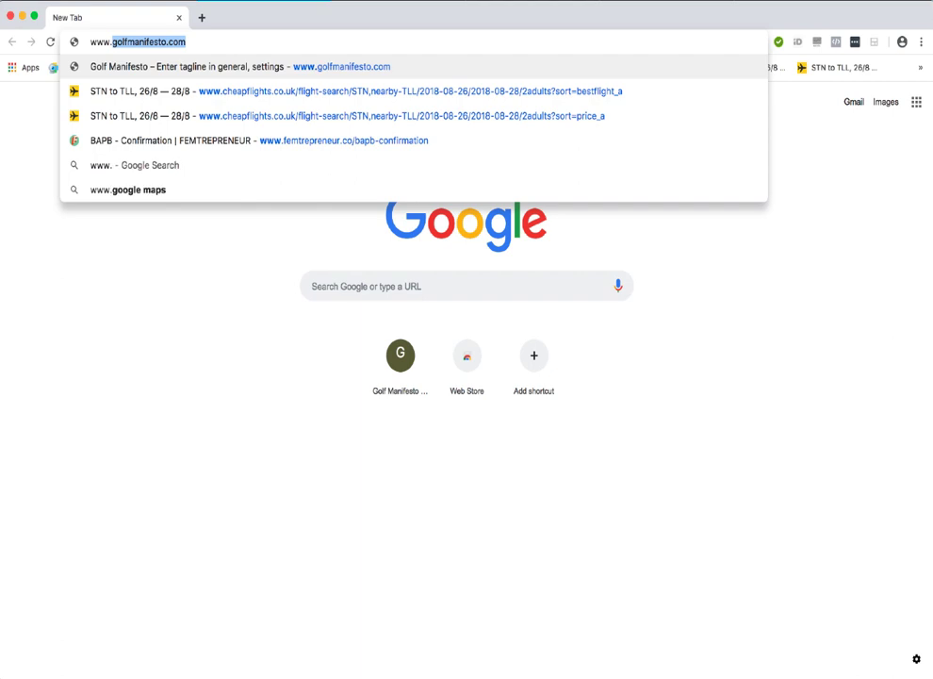
{"action": "type", "text": "www.folfmanifesto.com"}
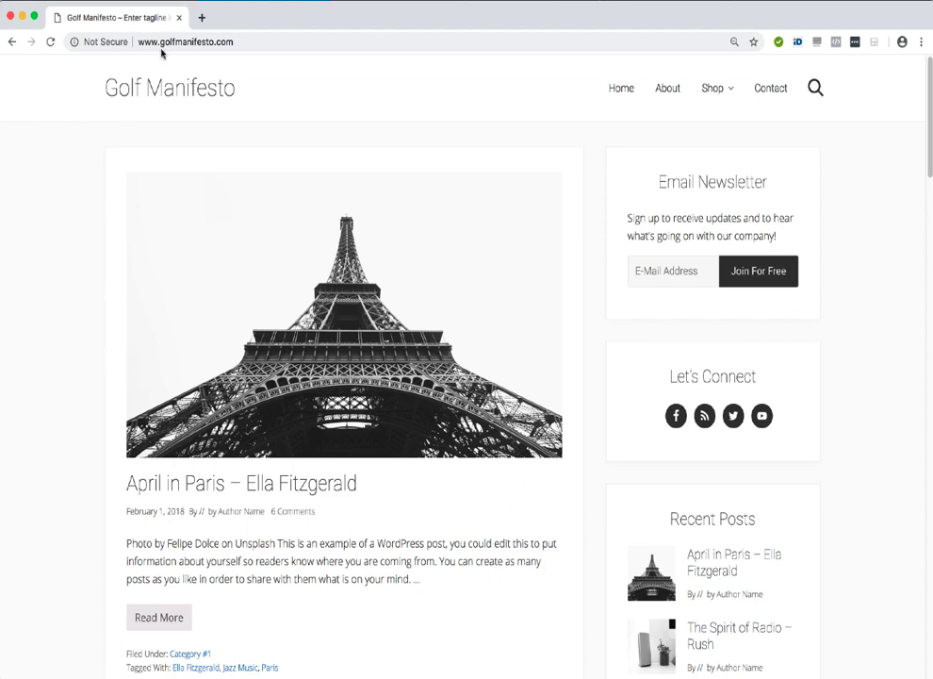
{"action": "left_click", "coordinate": [185, 42]}
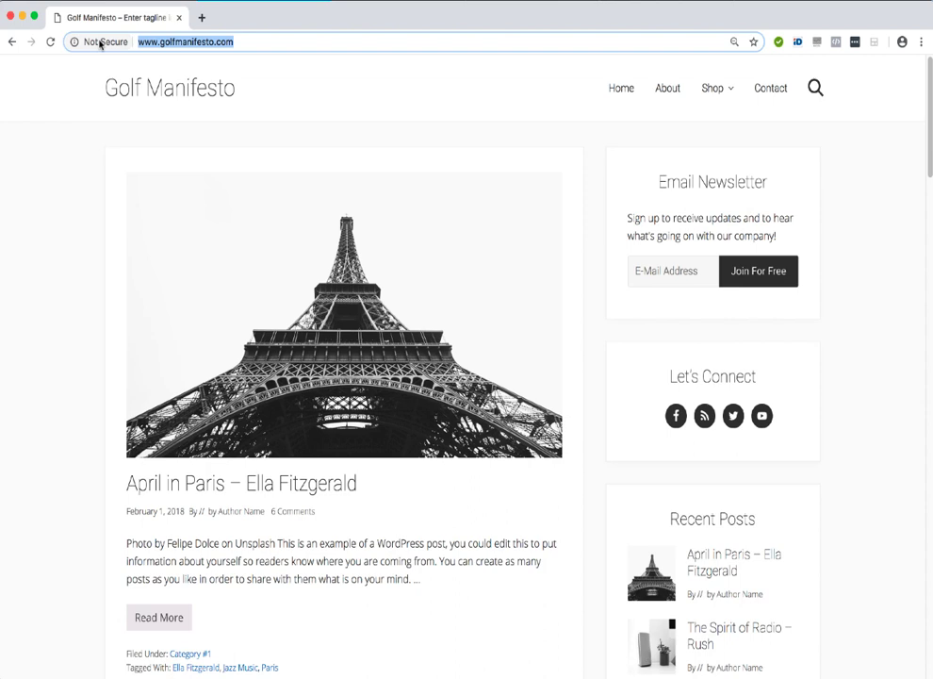
{"action": "mouse_move", "coordinate": [102, 42]}
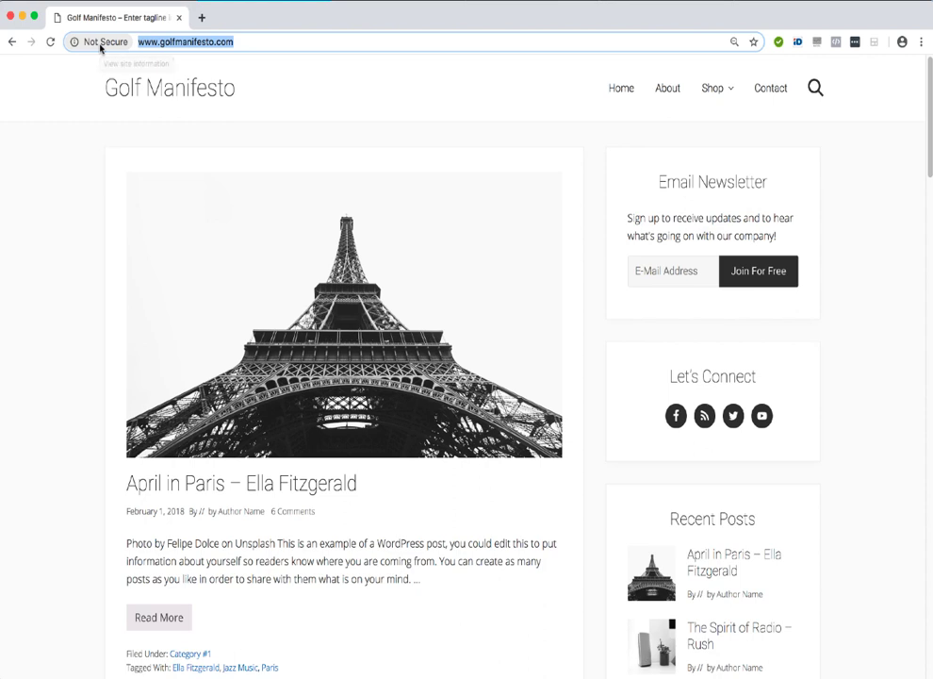
{"action": "mouse_move", "coordinate": [99, 47]}
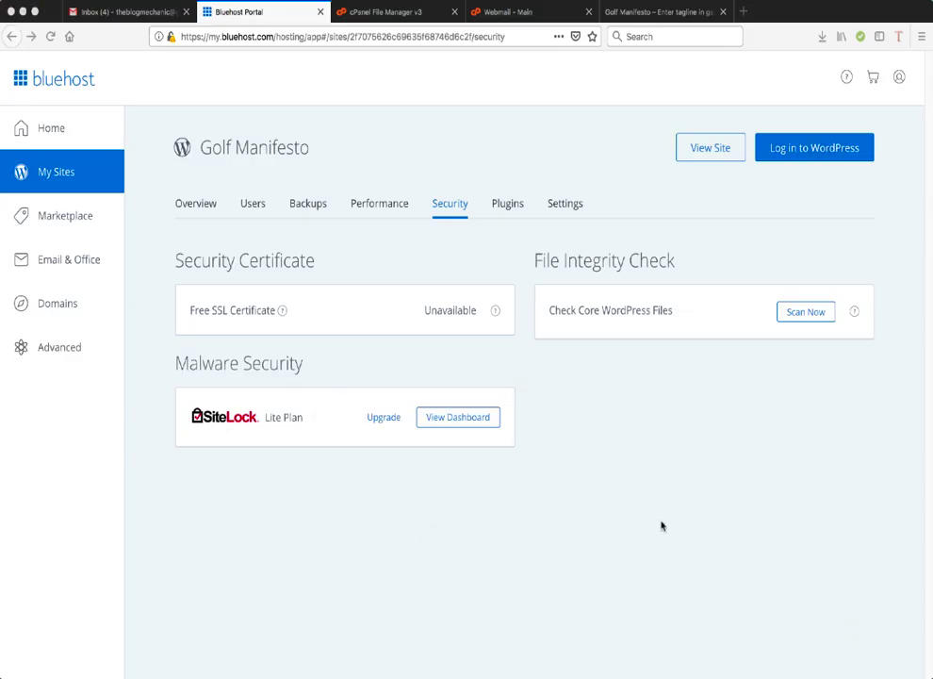
{"action": "mouse_move", "coordinate": [660, 475]}
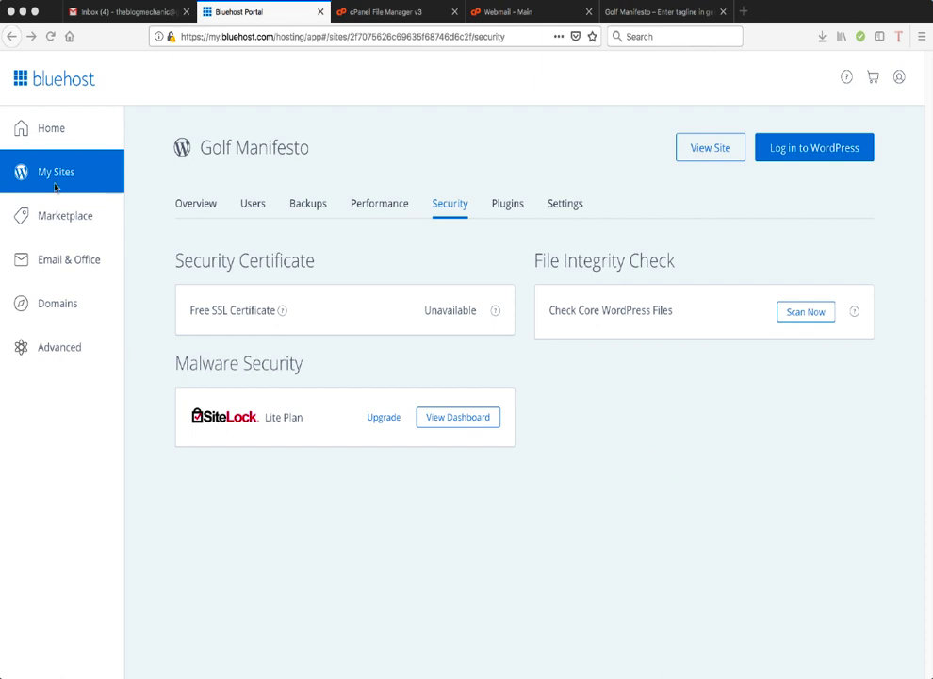
{"action": "mouse_move", "coordinate": [56, 172]}
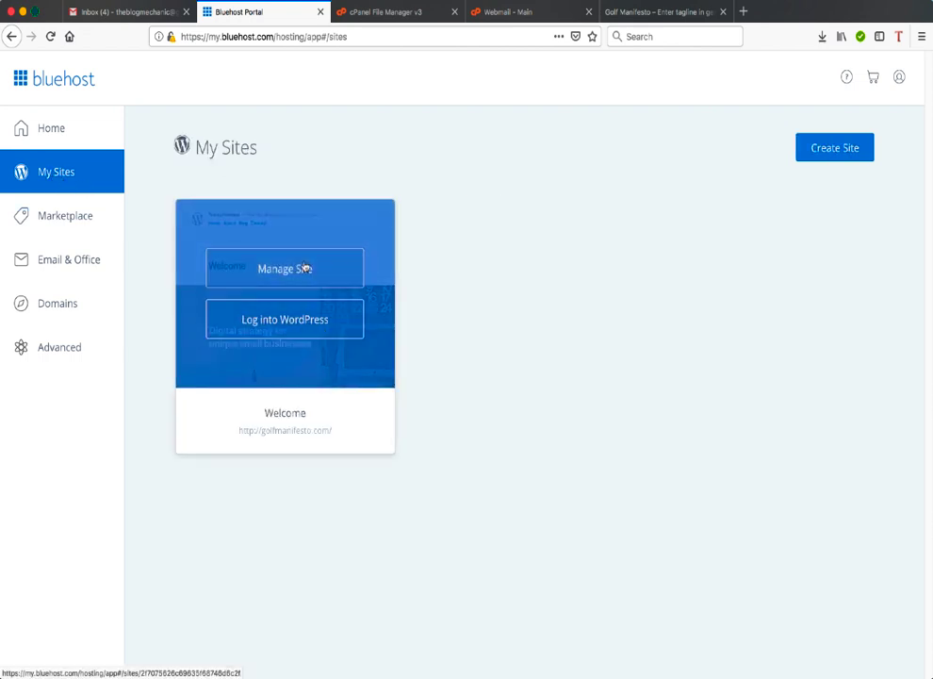
{"action": "left_click", "coordinate": [284, 268]}
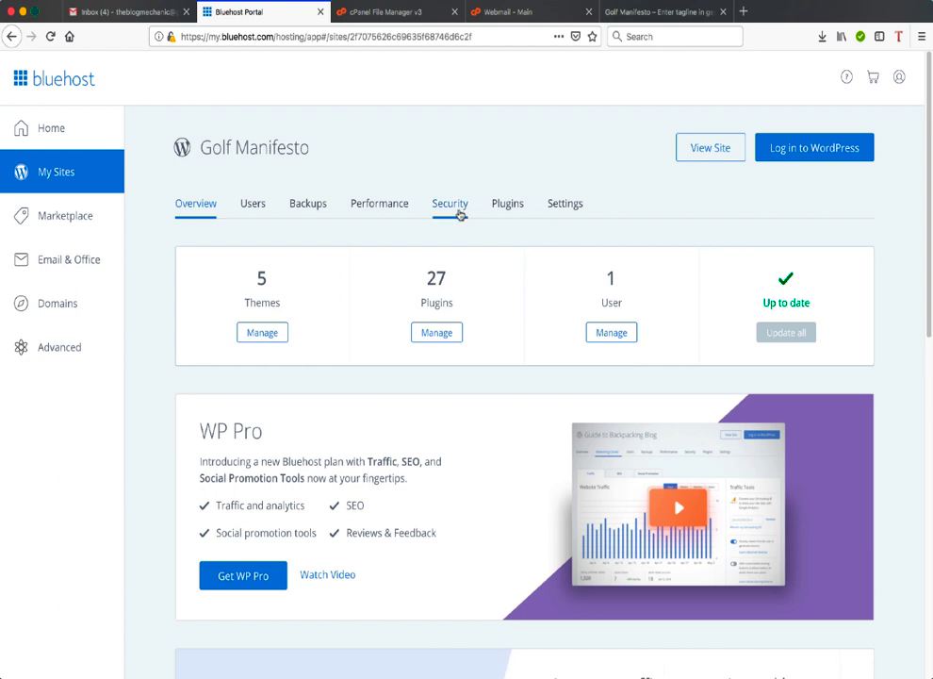
{"action": "mouse_move", "coordinate": [449, 204]}
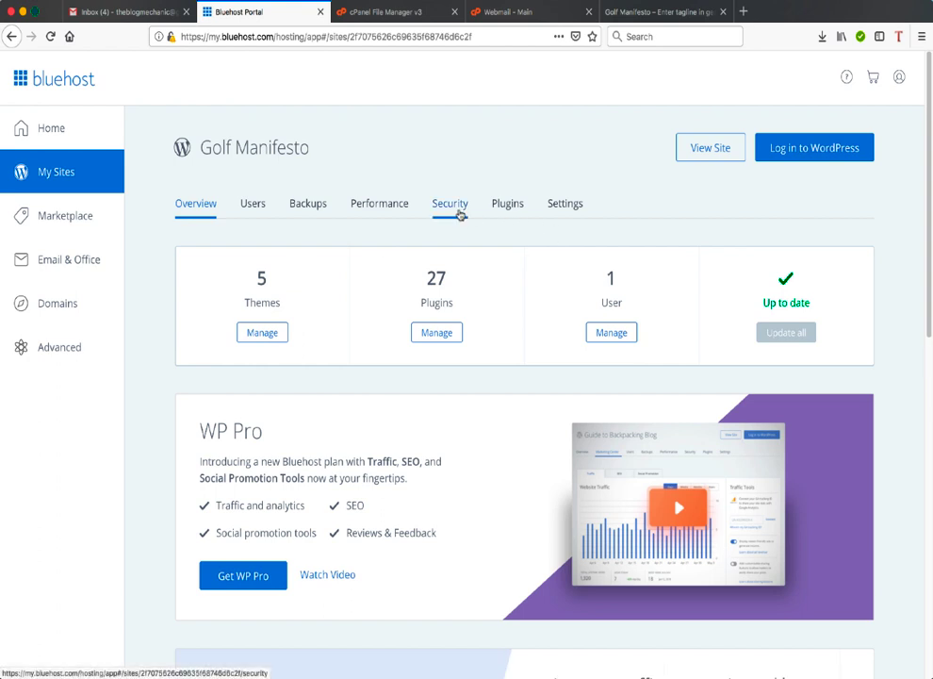
{"action": "left_click", "coordinate": [448, 203]}
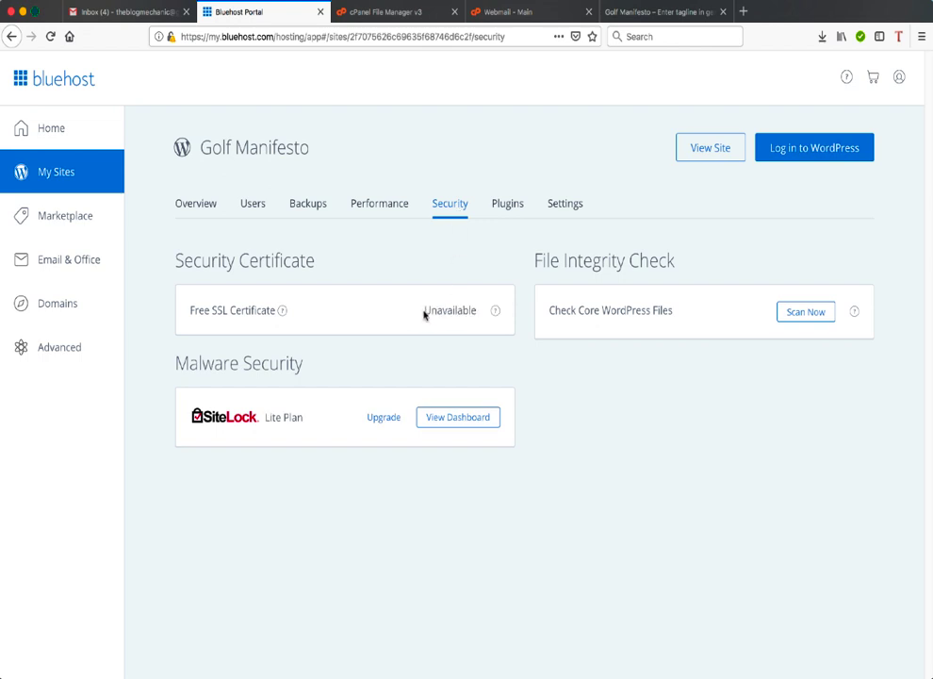
Switch from the Security page to the site's Settings page showing the http URL
{"action": "double_click", "coordinate": [450, 309]}
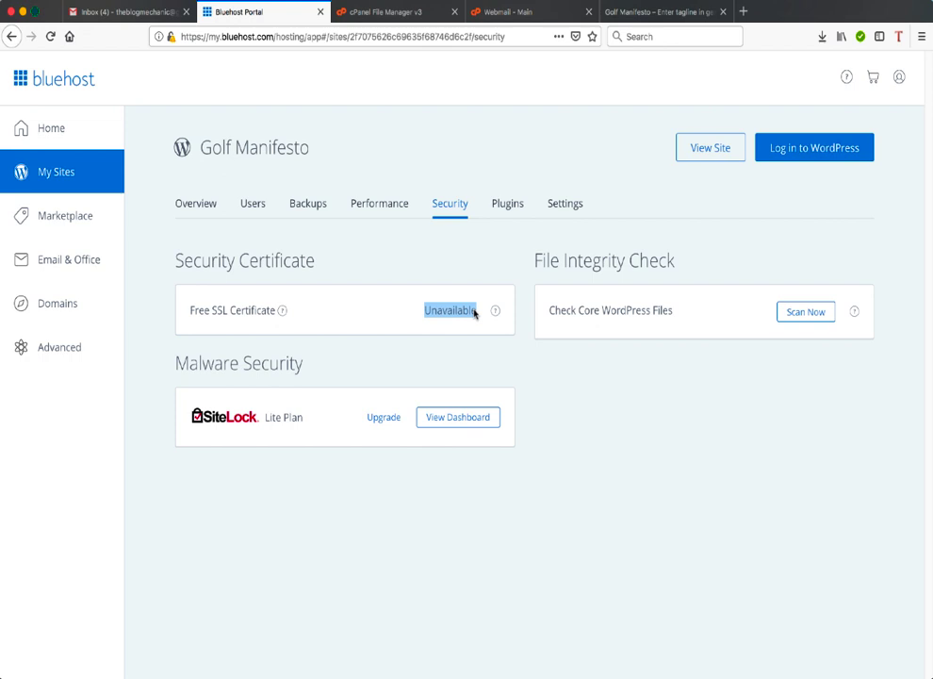
{"action": "left_click", "coordinate": [566, 203]}
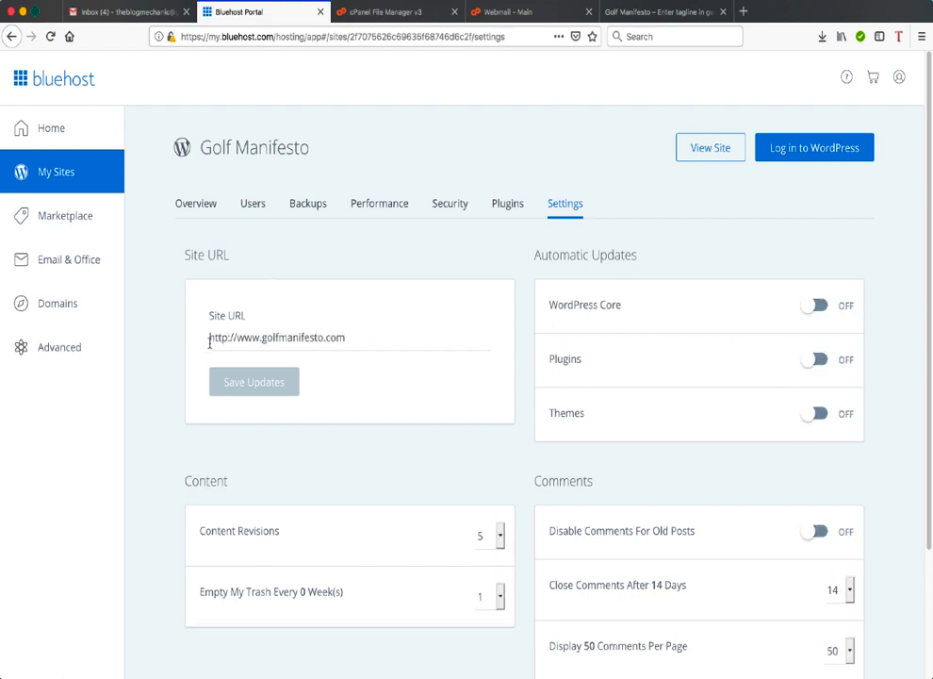
{"action": "double_click", "coordinate": [220, 336]}
{"action": "type", "text": "s"}
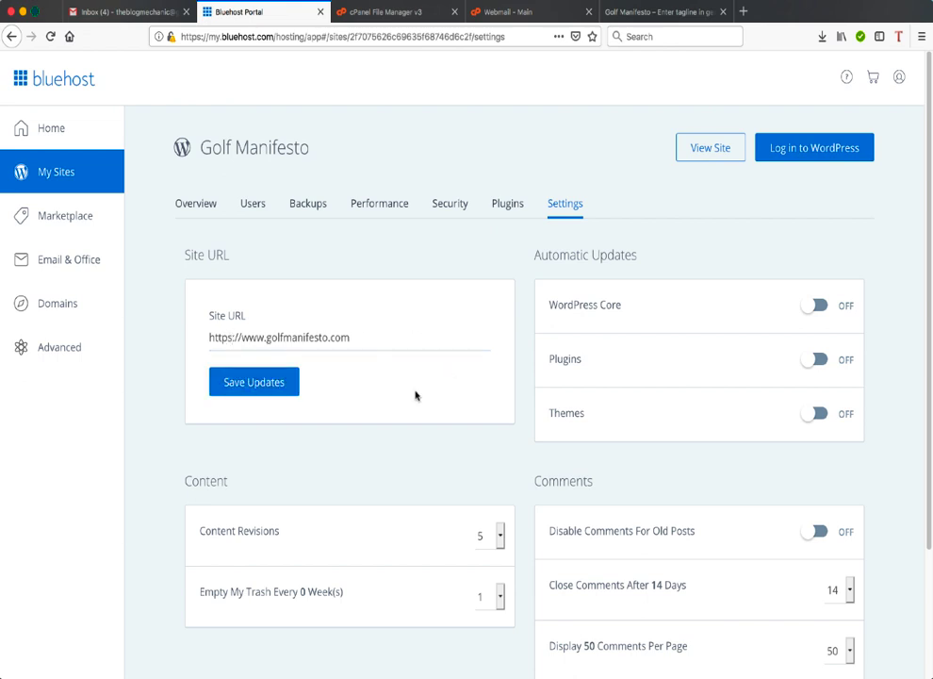
{"action": "left_click", "coordinate": [253, 381]}
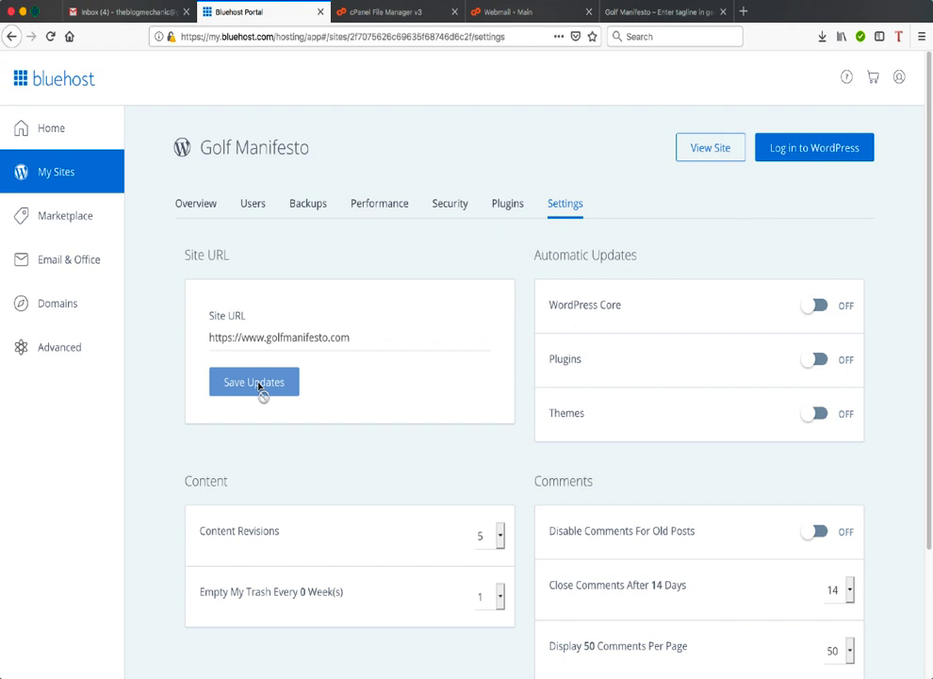
{"action": "left_click", "coordinate": [252, 380]}
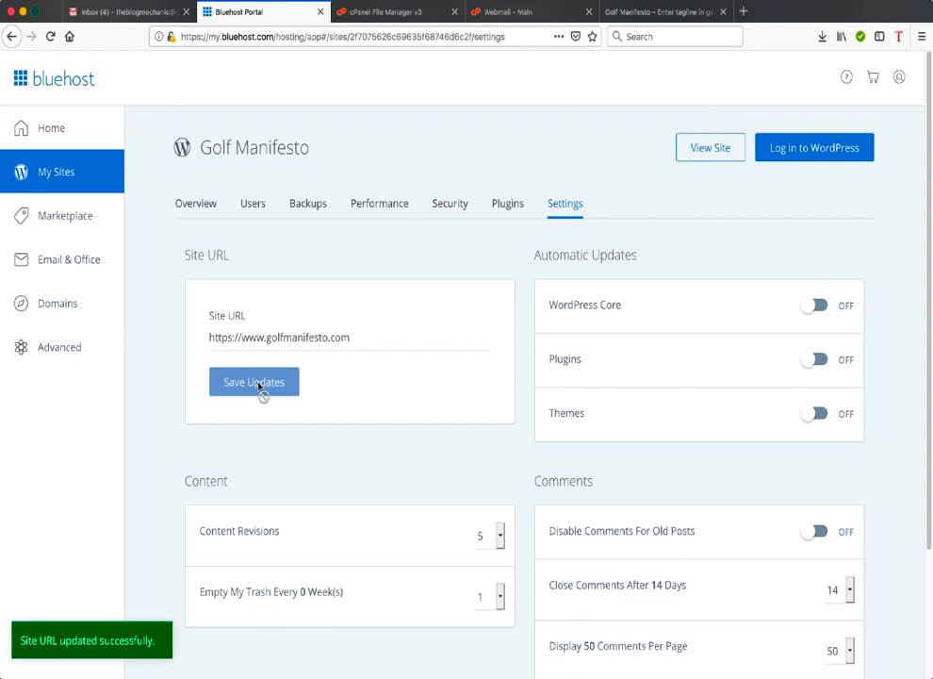
{"action": "left_click", "coordinate": [253, 381]}
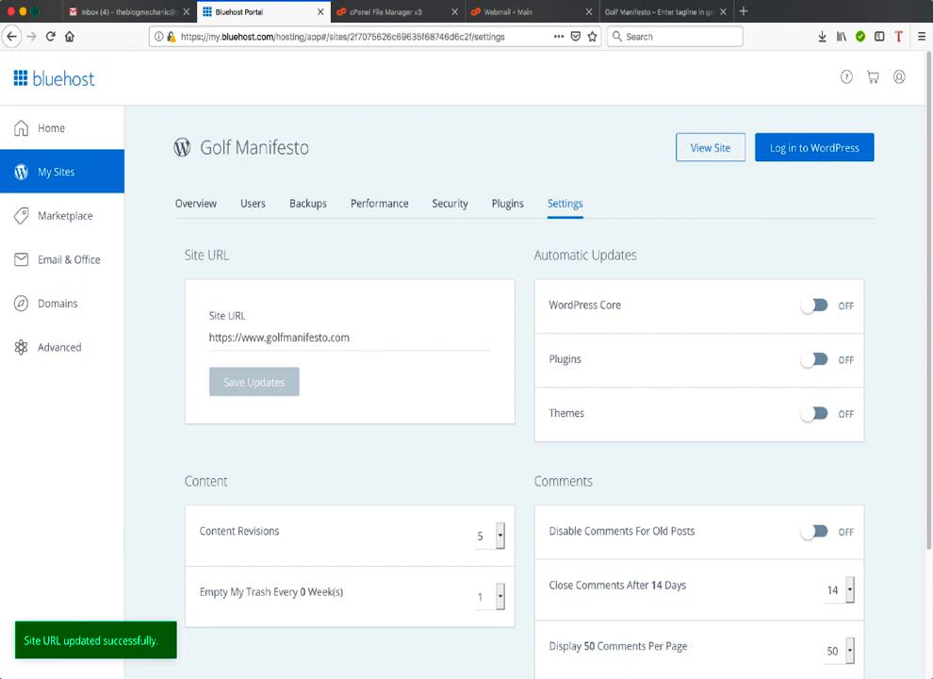
{"action": "left_click", "coordinate": [709, 147]}
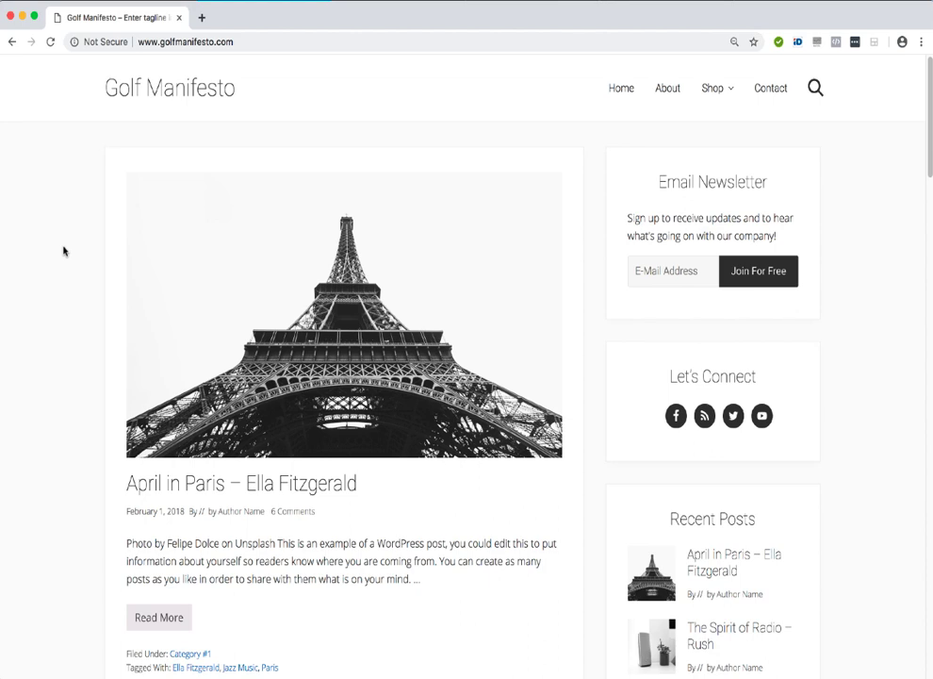
{"action": "mouse_move", "coordinate": [47, 15]}
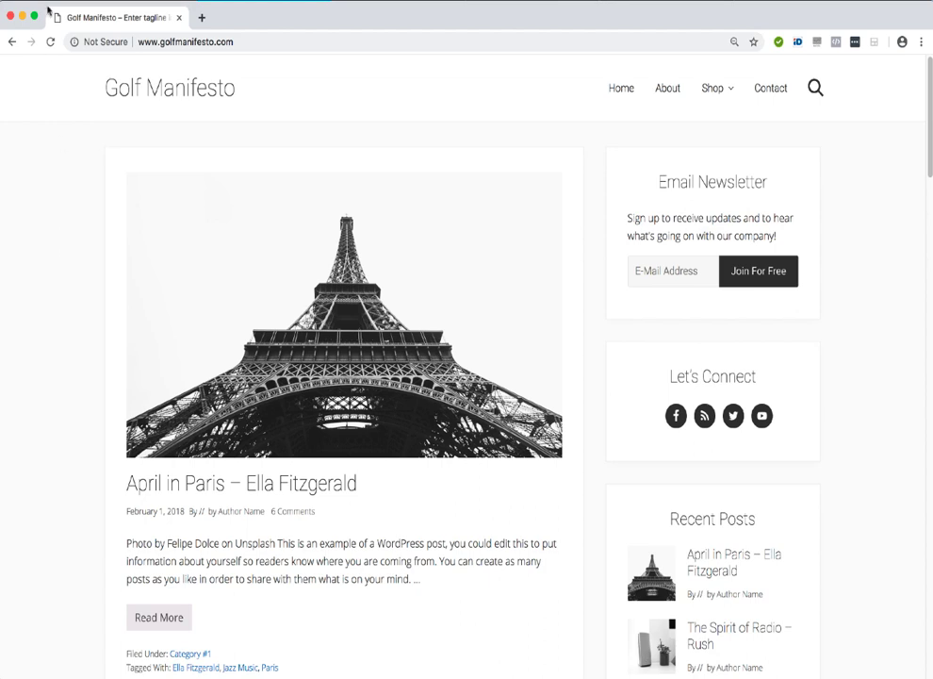
Close the Chrome window still showing the Not Secure site
{"action": "left_click", "coordinate": [51, 41]}
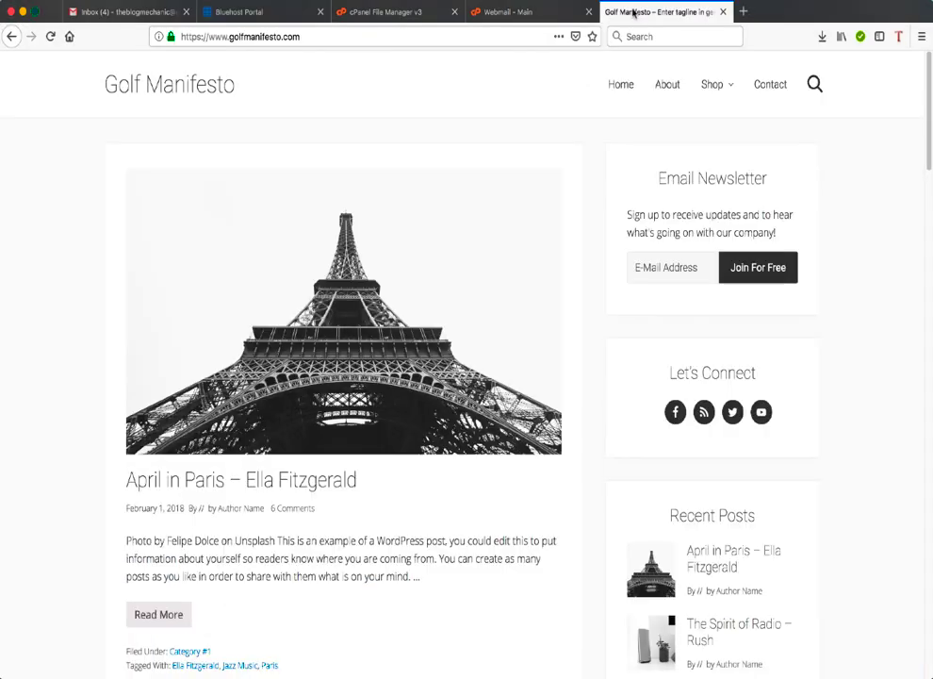
Go to /wp-admin over HTTPS and reach Plugins > Add New
{"action": "left_click", "coordinate": [235, 38]}
{"action": "type", "text": "/wp-admin/"}
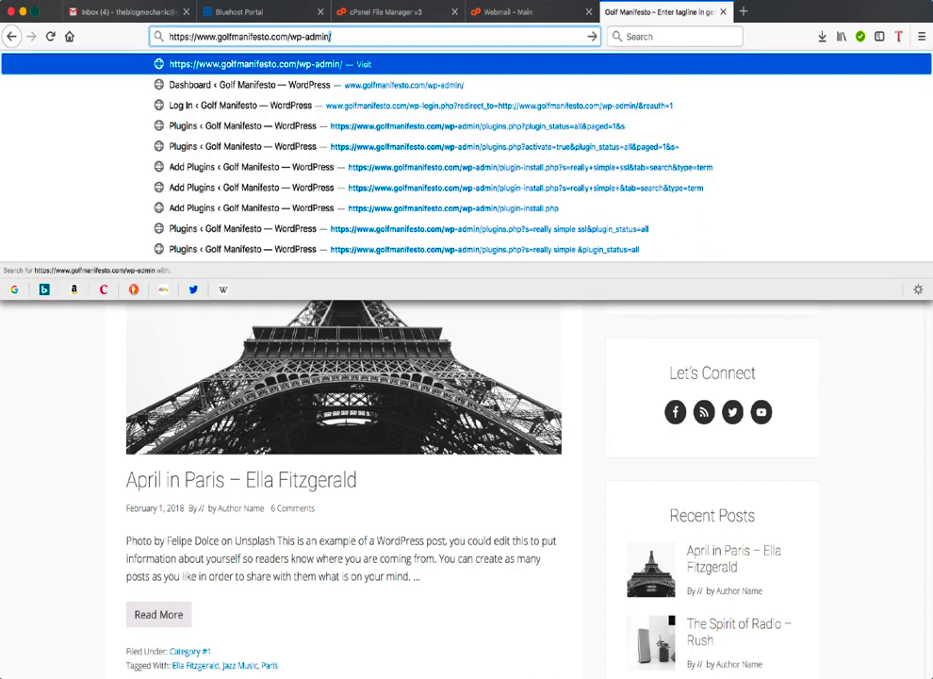
{"action": "key", "text": "Return"}
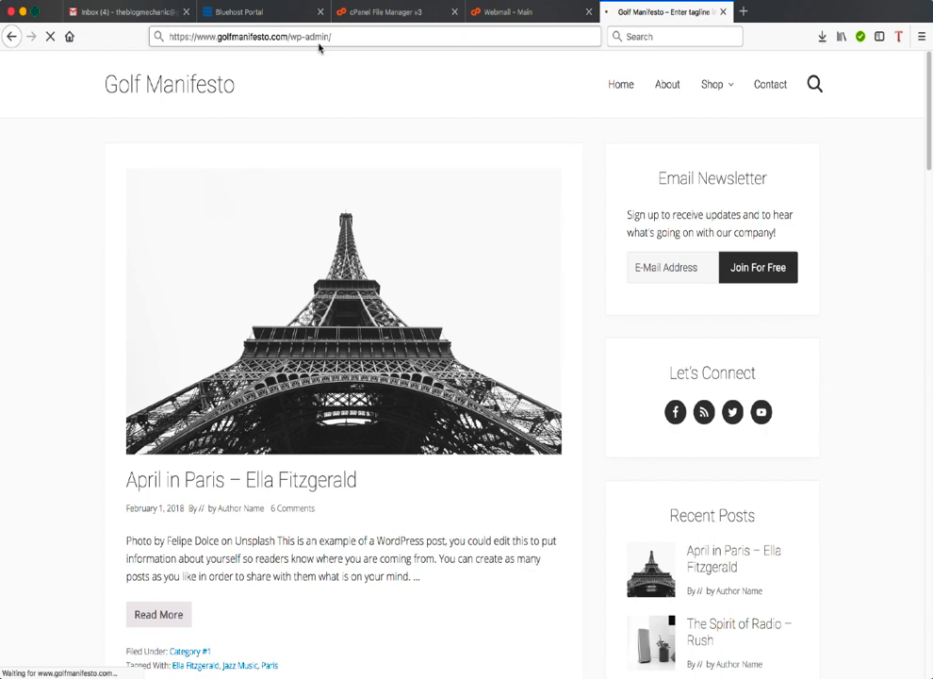
{"action": "key", "text": "Return"}
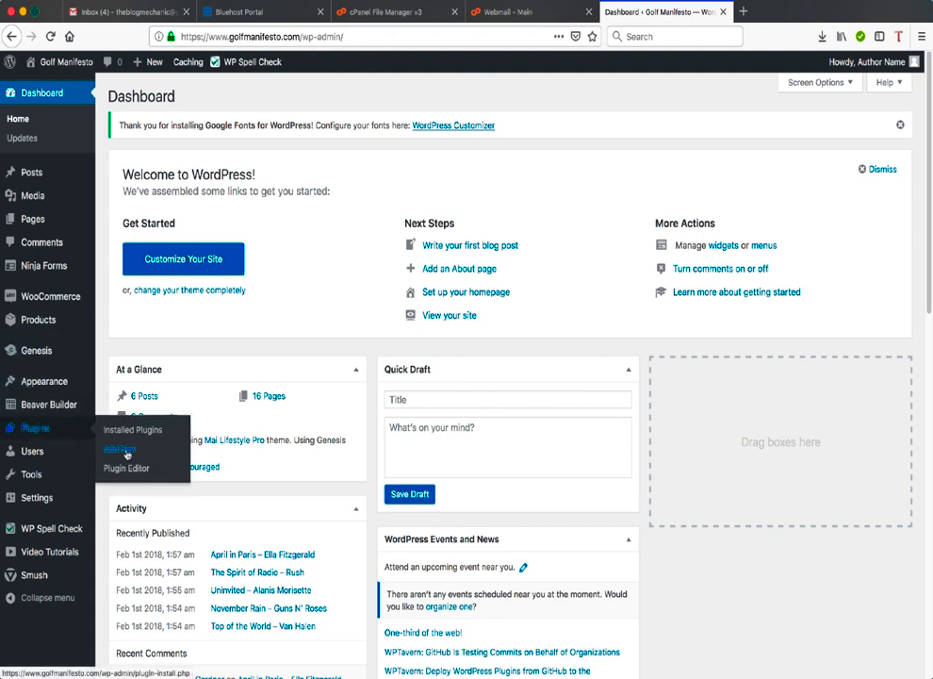
{"action": "left_click", "coordinate": [119, 449]}
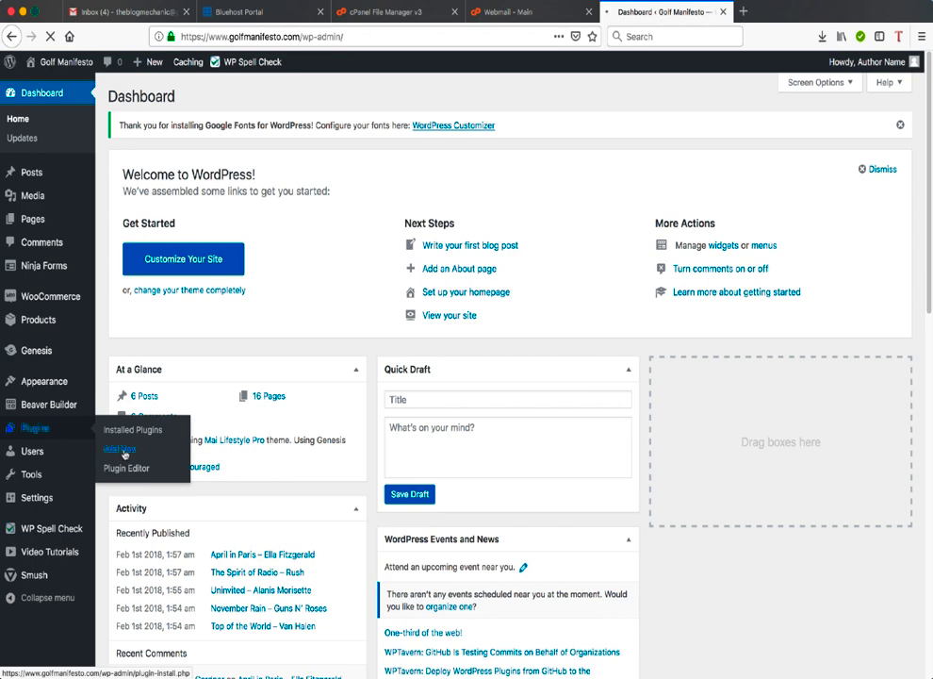
{"action": "left_click", "coordinate": [118, 449]}
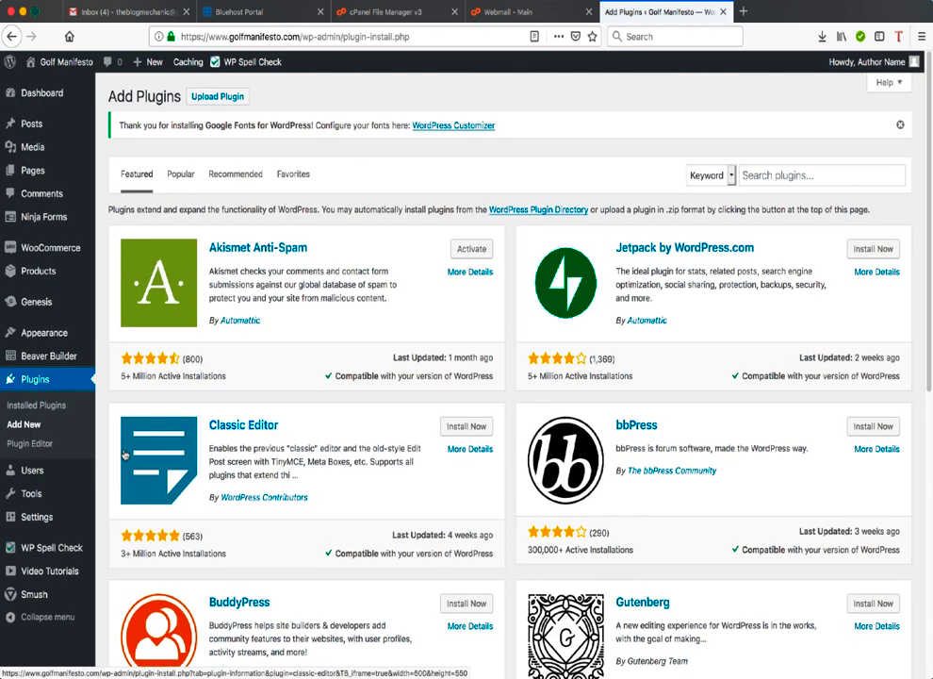
Search for 'really simple ssl' and activate the Really Simple SSL plugin
{"action": "left_click", "coordinate": [821, 174]}
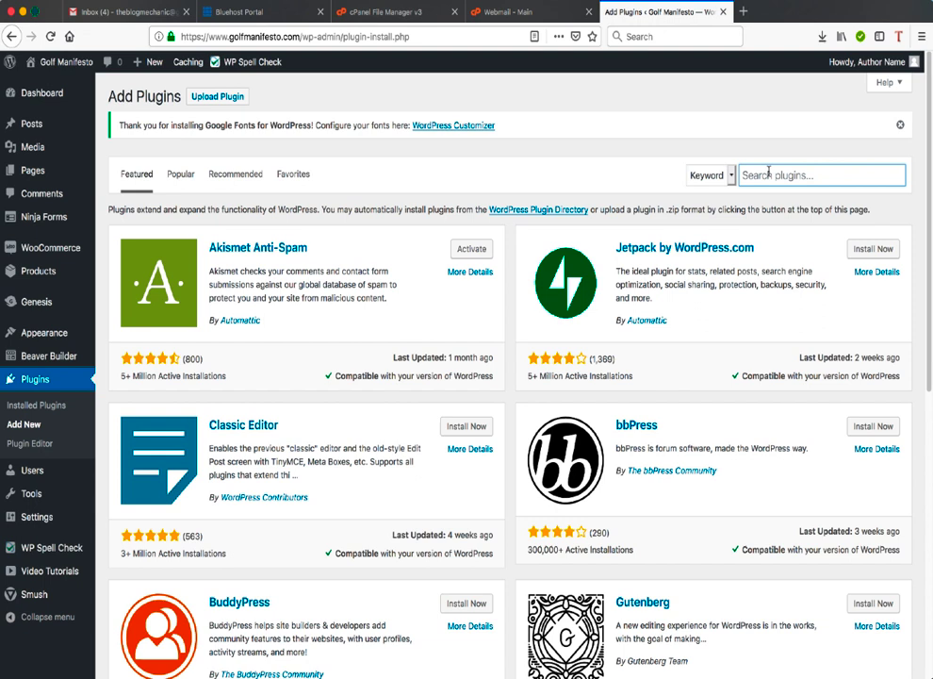
{"action": "type", "text": "really simple ssl"}
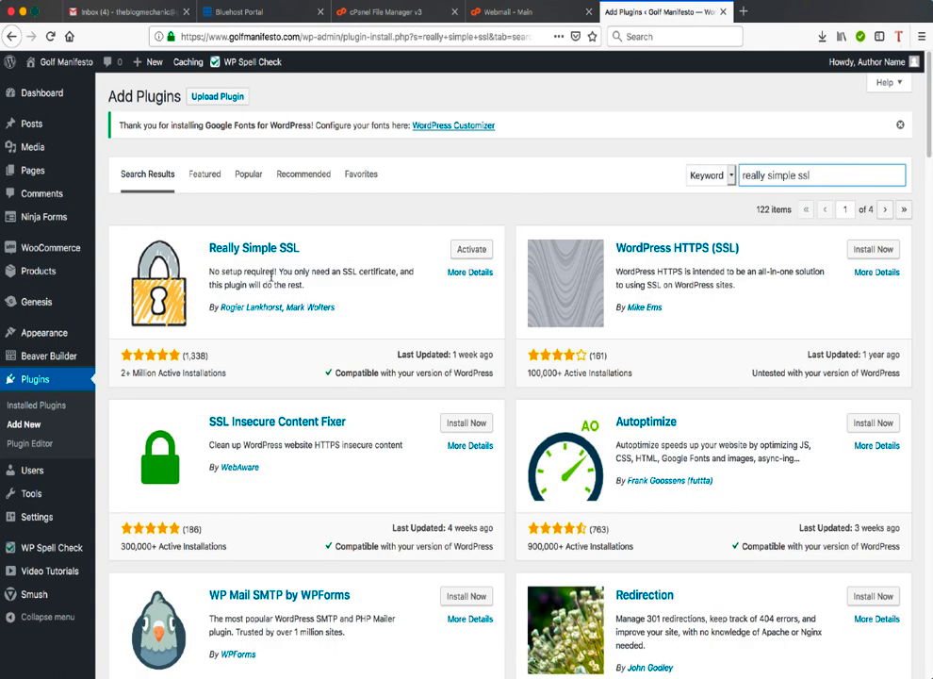
{"action": "left_click", "coordinate": [471, 248]}
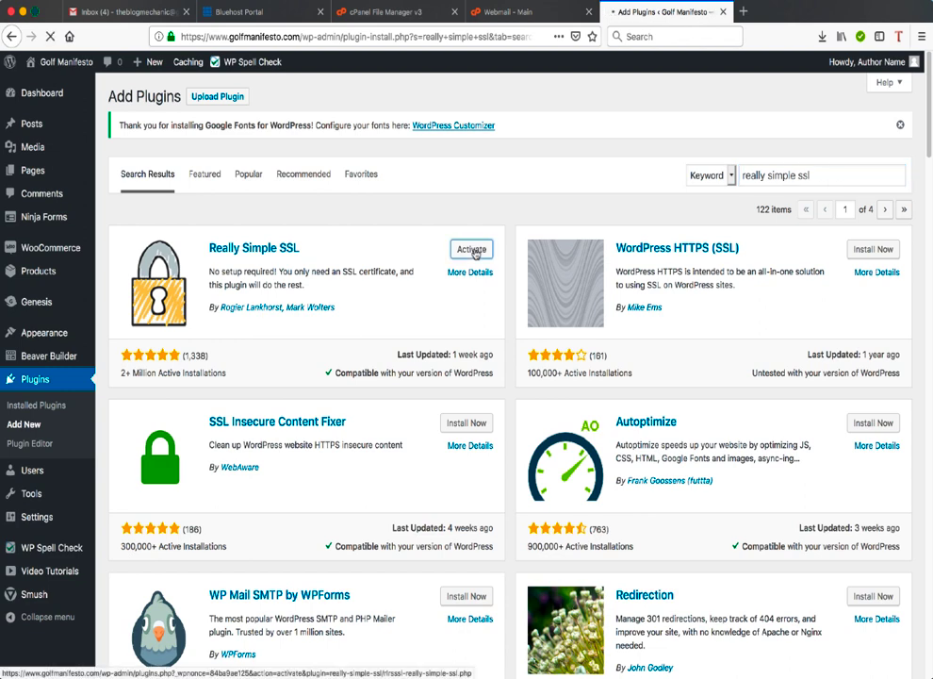
{"action": "left_click", "coordinate": [472, 249]}
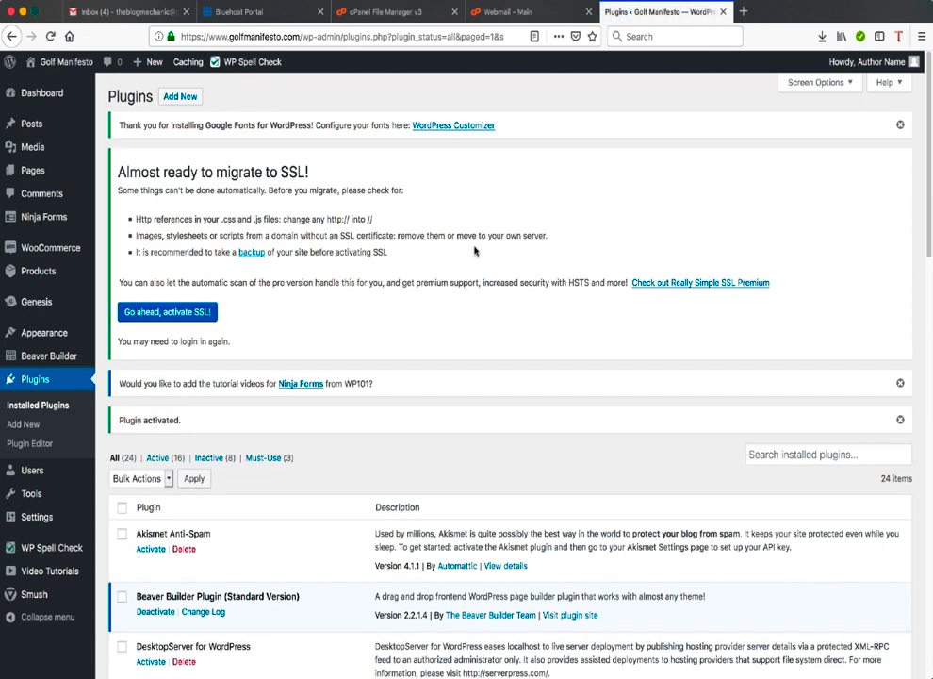
{"action": "mouse_move", "coordinate": [443, 332]}
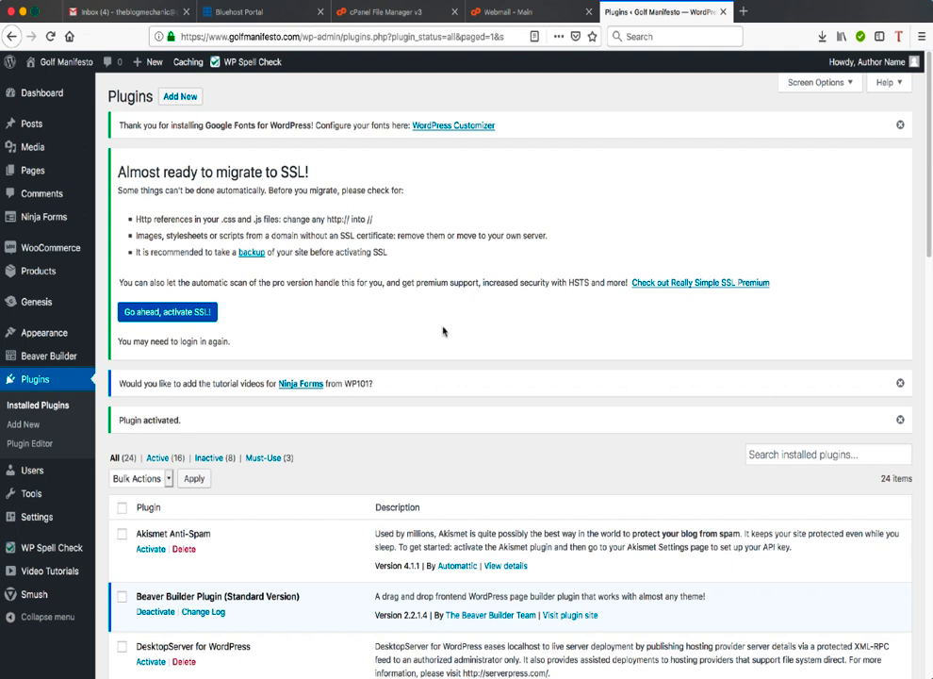
{"action": "mouse_move", "coordinate": [481, 234]}
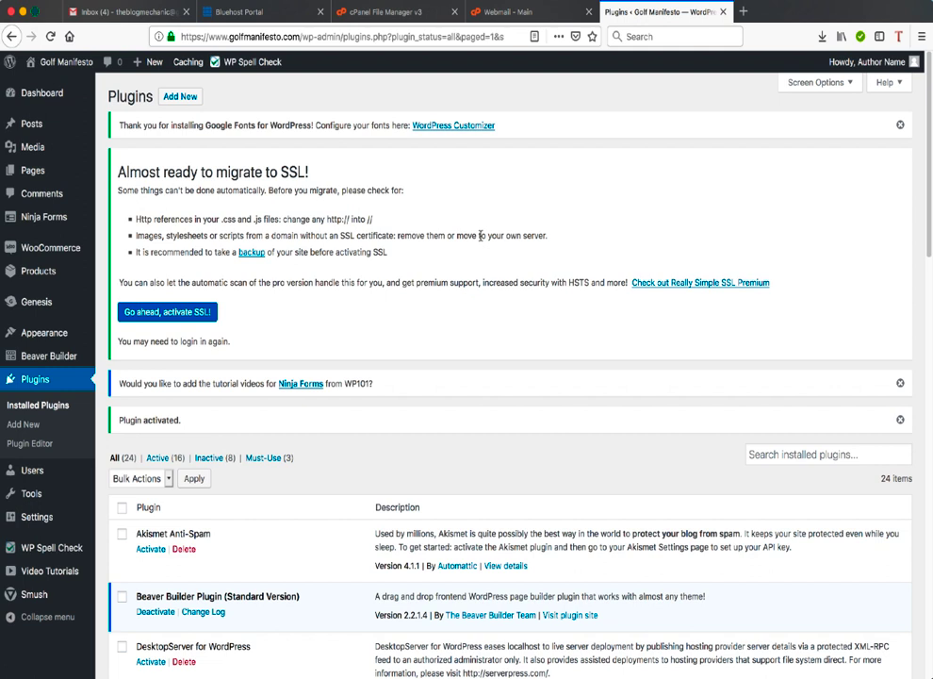
{"action": "mouse_move", "coordinate": [339, 324]}
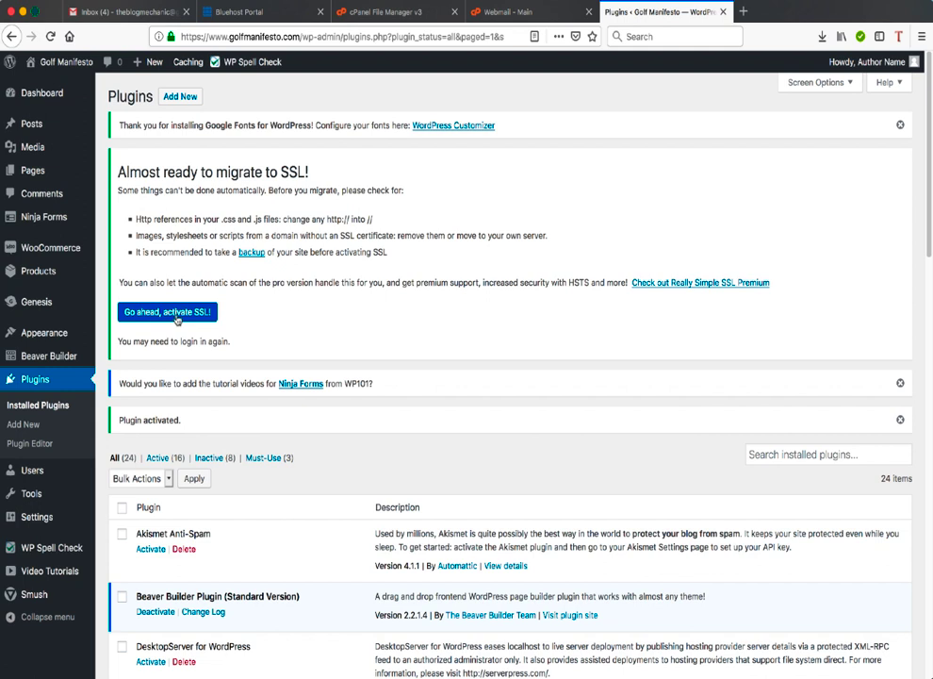
Accept the migration notice with 'Go ahead, activate SSL!' for the whole site
{"action": "left_click", "coordinate": [166, 313]}
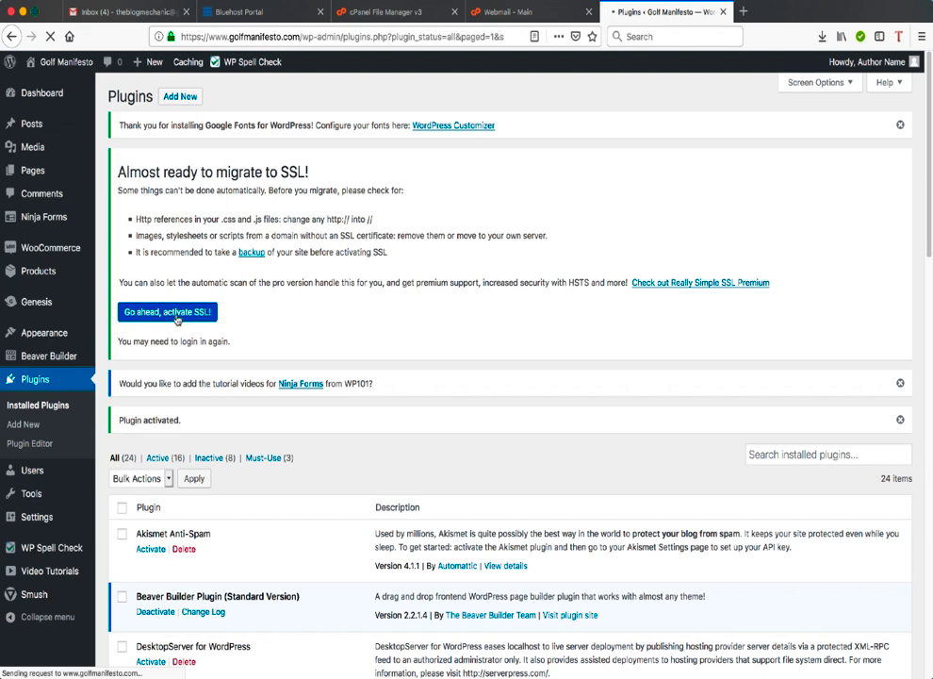
{"action": "left_click", "coordinate": [166, 311]}
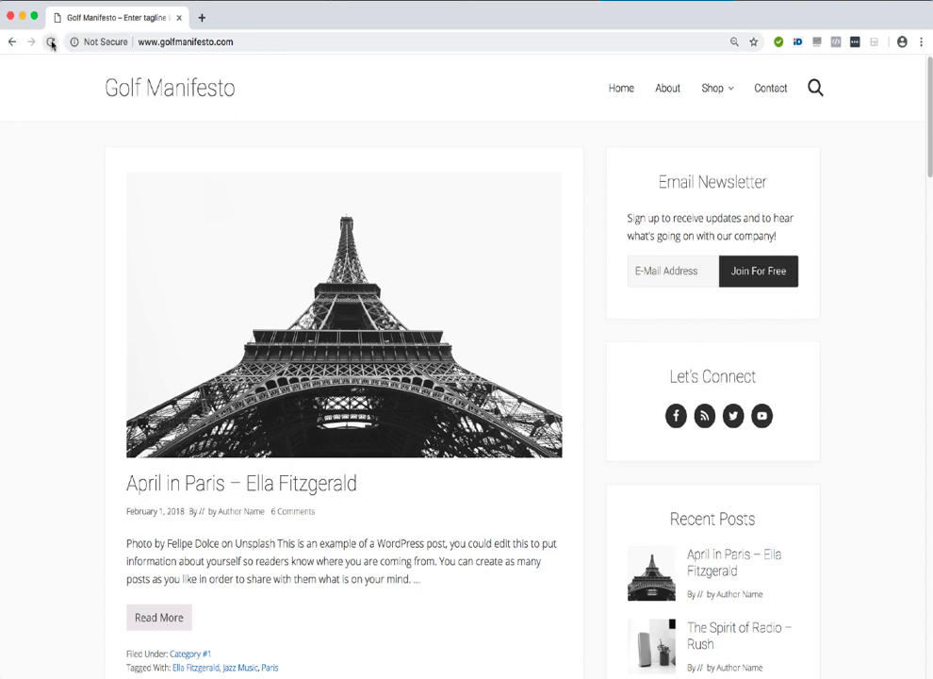
{"action": "left_click", "coordinate": [53, 41]}
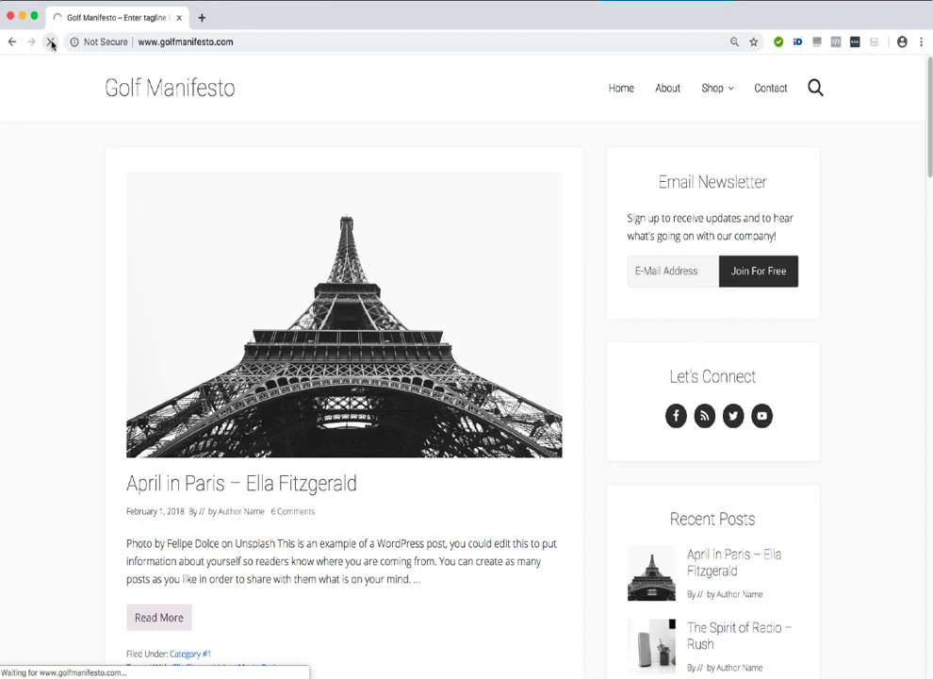
{"action": "left_click", "coordinate": [52, 41]}
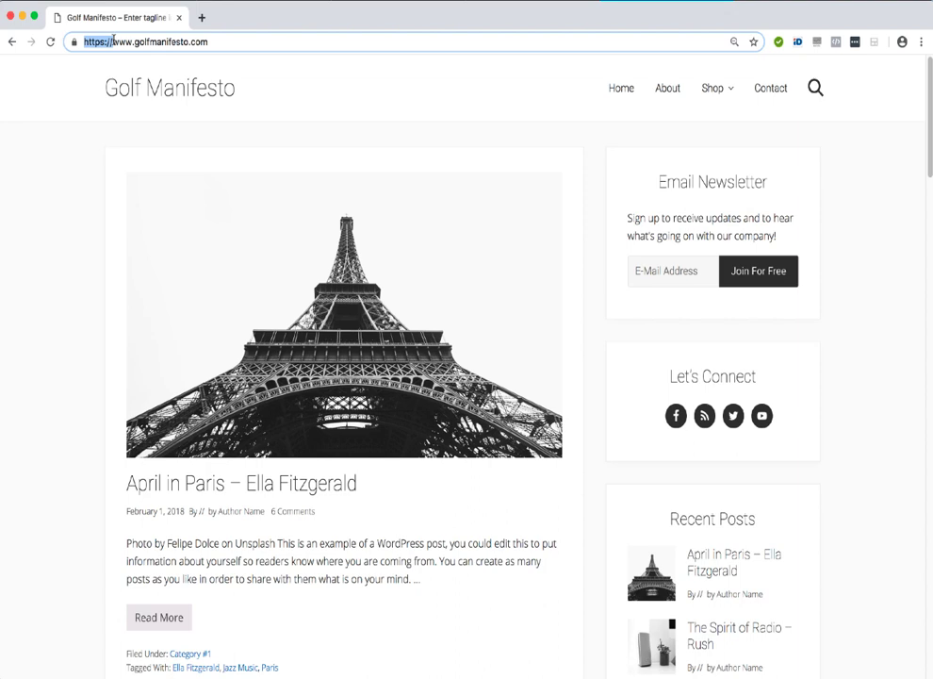
{"action": "mouse_move", "coordinate": [23, 17]}
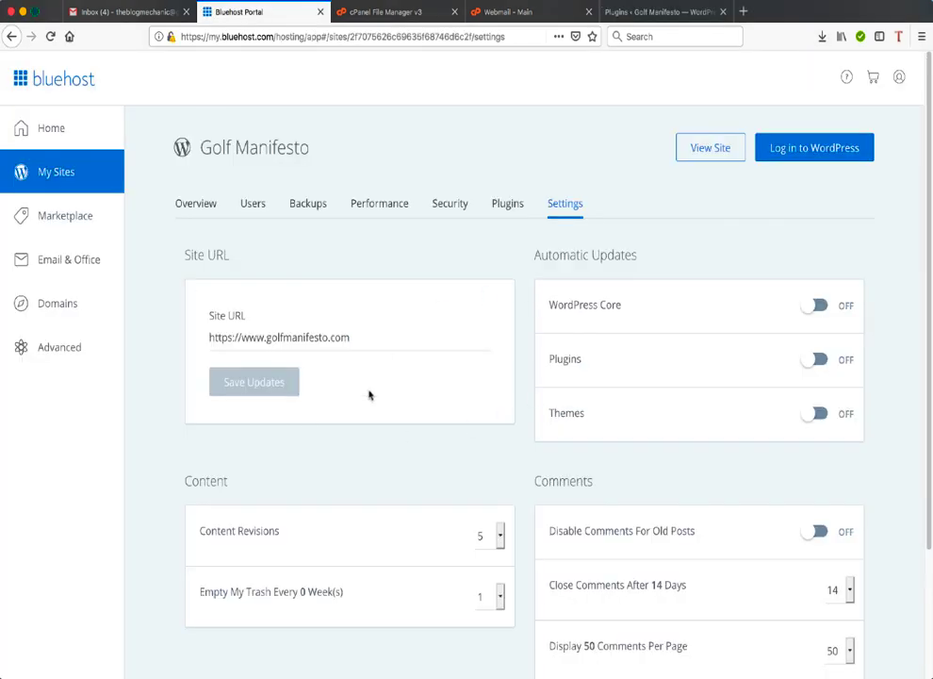
{"action": "mouse_move", "coordinate": [411, 392]}
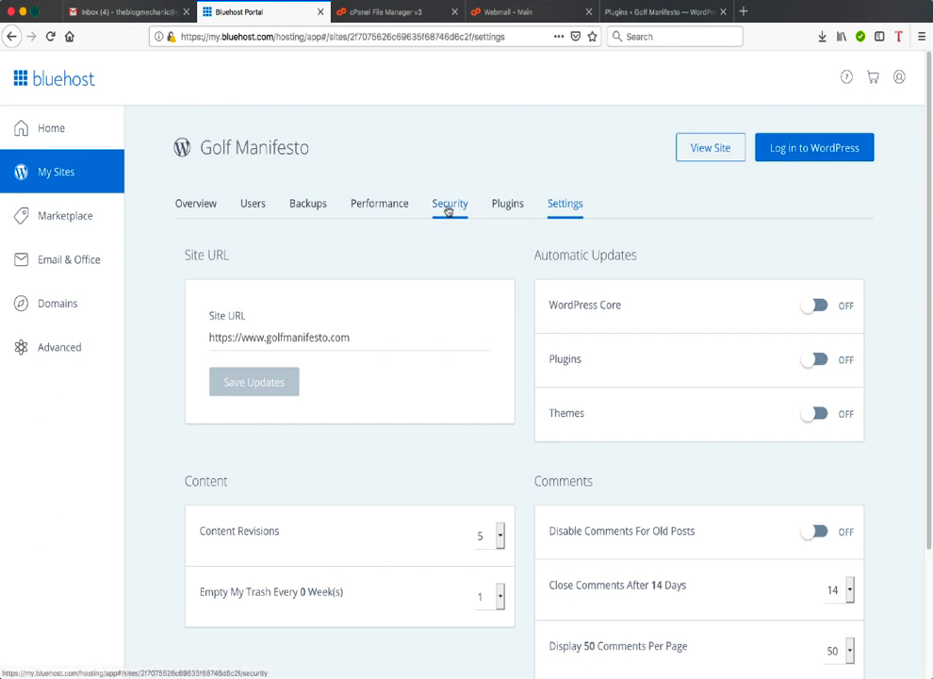
Show the Golf Manifesto Security page, where the Free SSL Certificate status reads Unavailable
{"action": "left_click", "coordinate": [449, 203]}
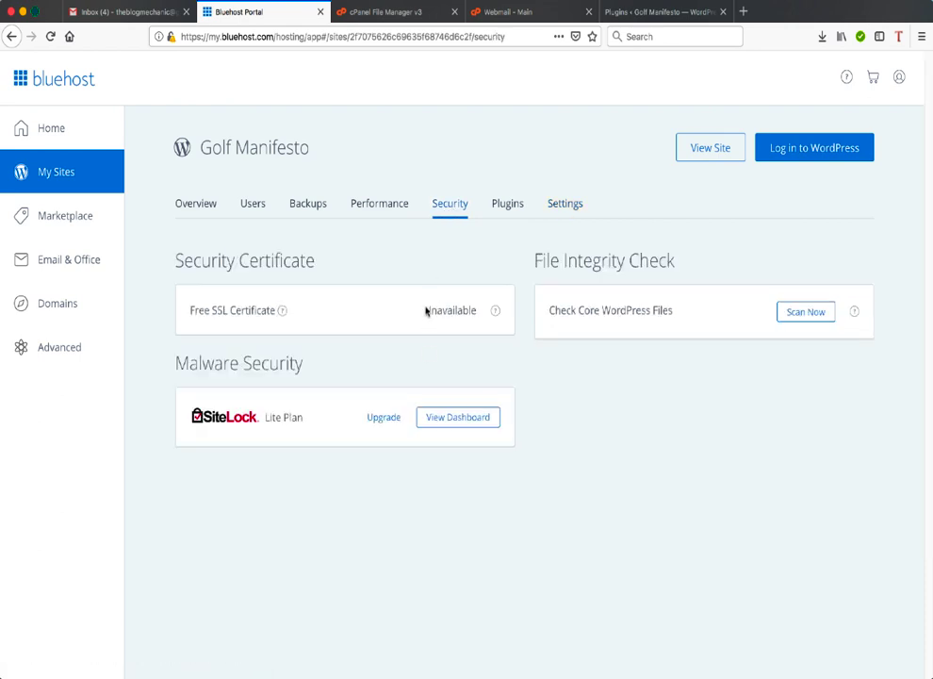
{"action": "double_click", "coordinate": [451, 309]}
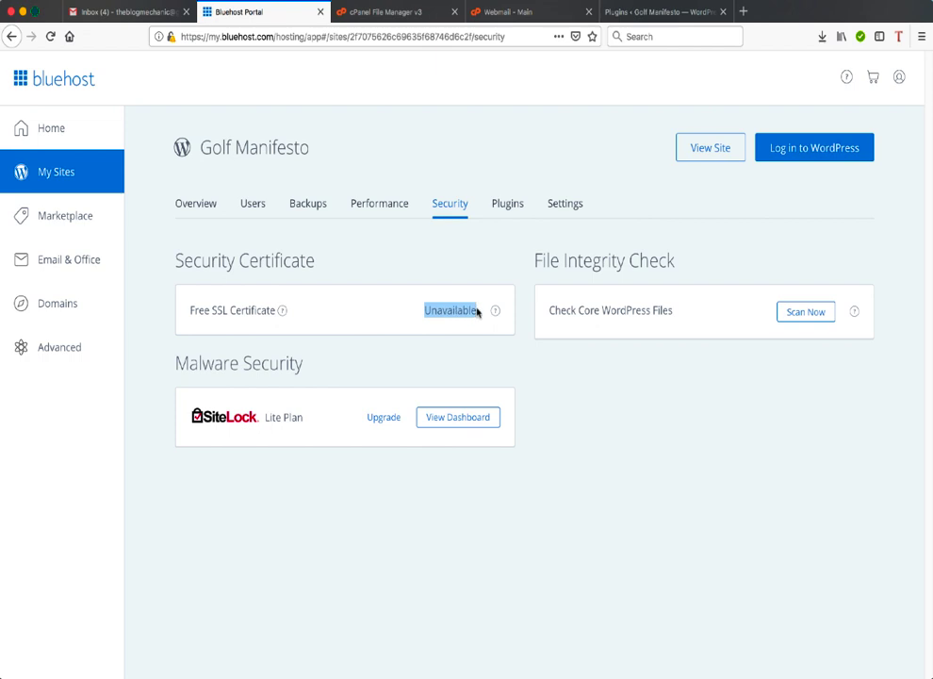